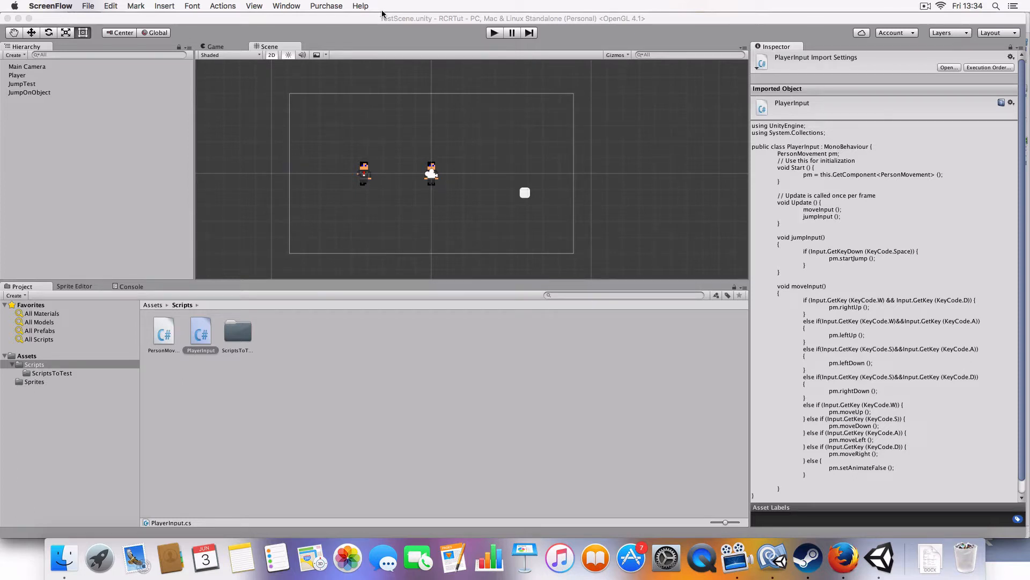
mouse_move(580, 204)
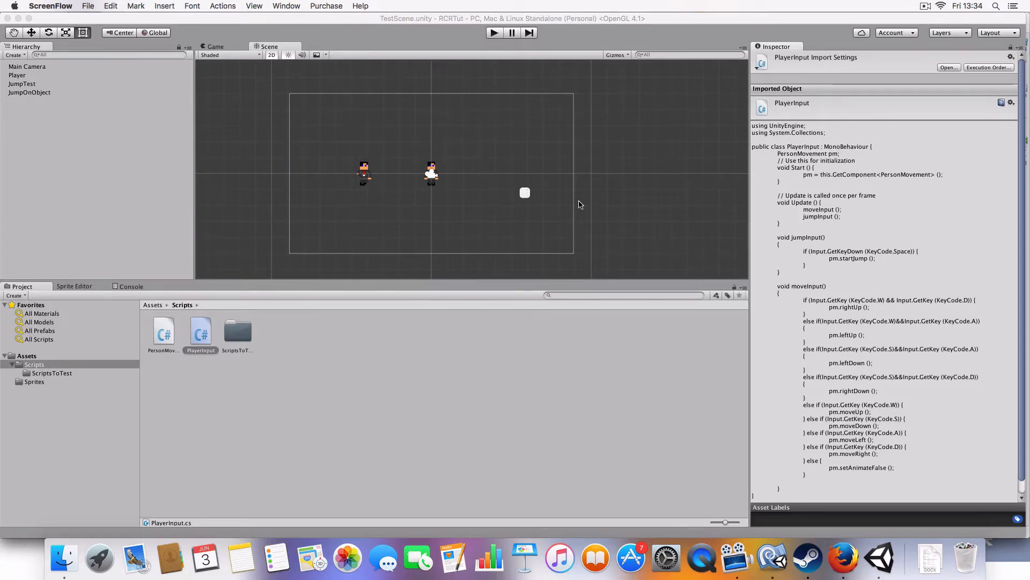
mouse_move(782, 517)
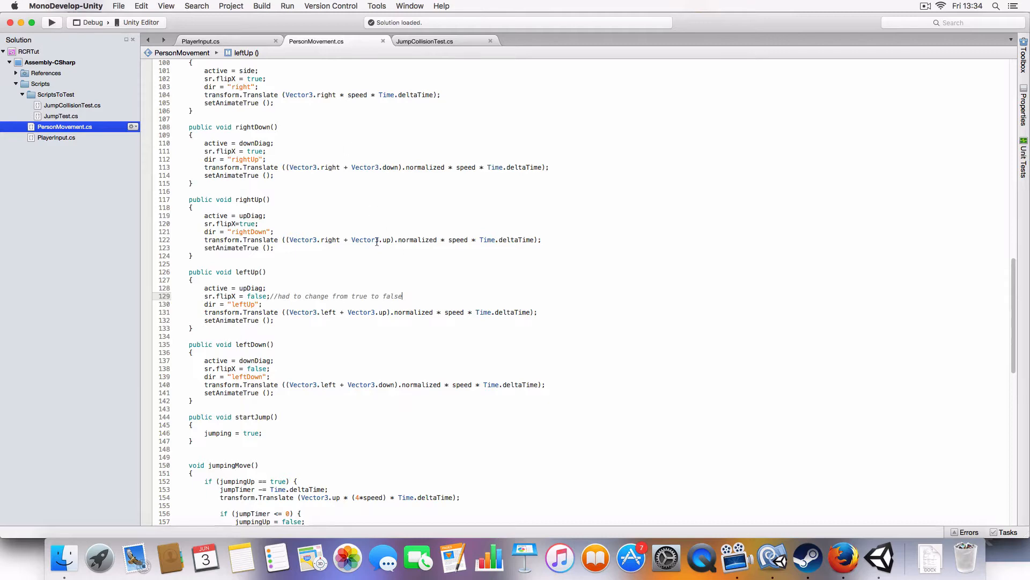
Review PersonMovement's movement methods and glance at PlayerInput before returning to PersonMovement
scroll(up, 3)
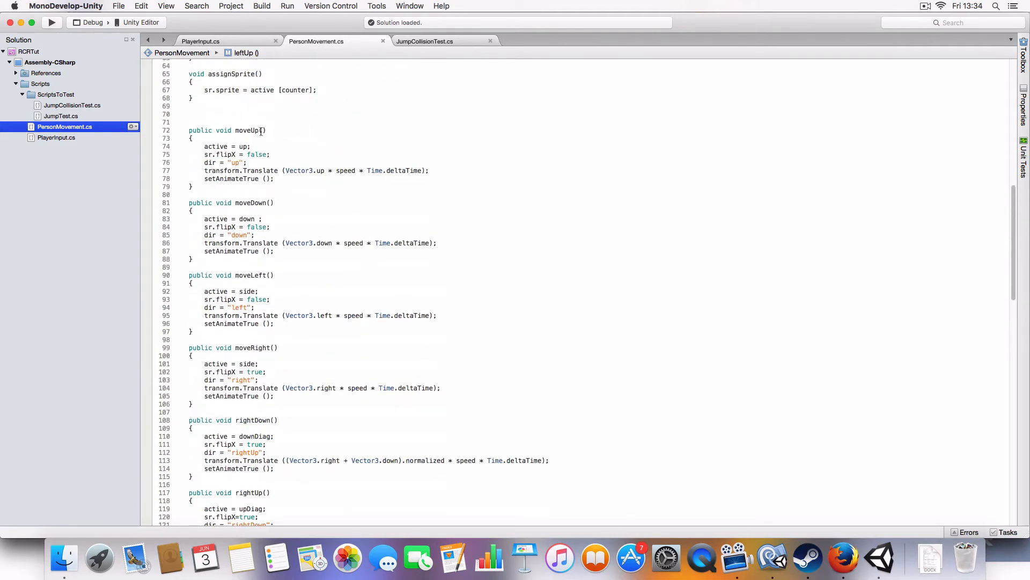
mouse_move(249, 206)
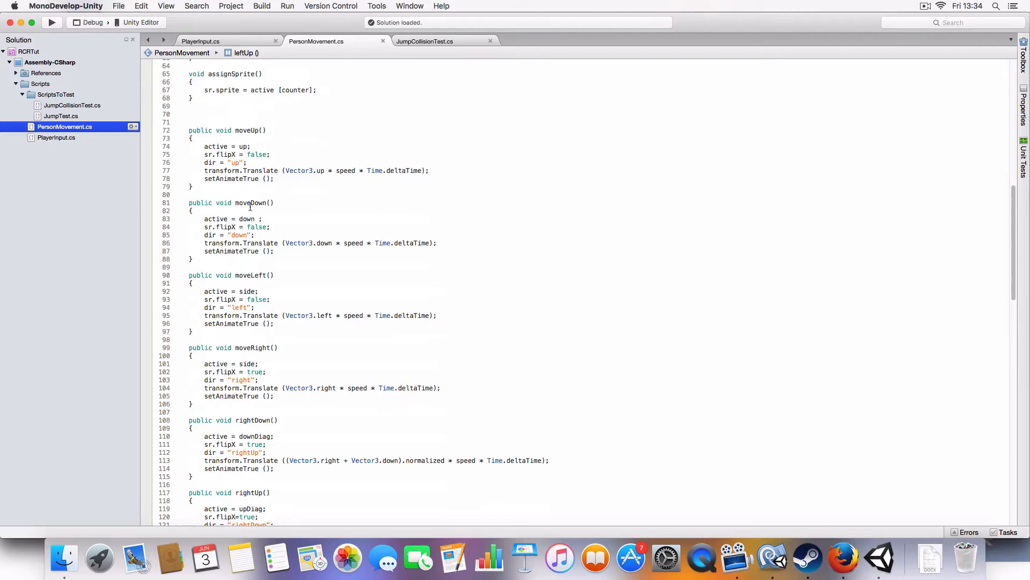
click(226, 105)
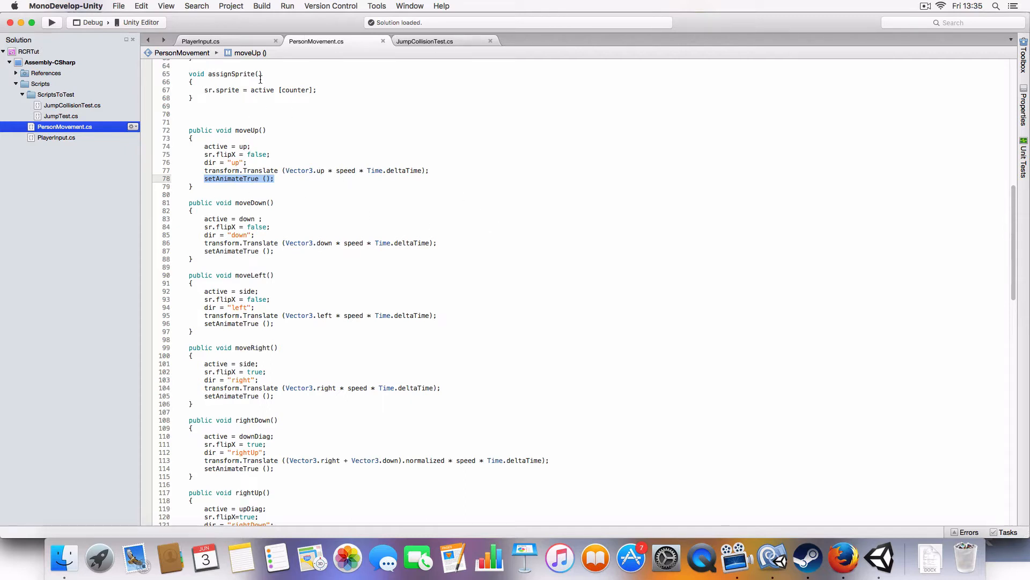
click(200, 41)
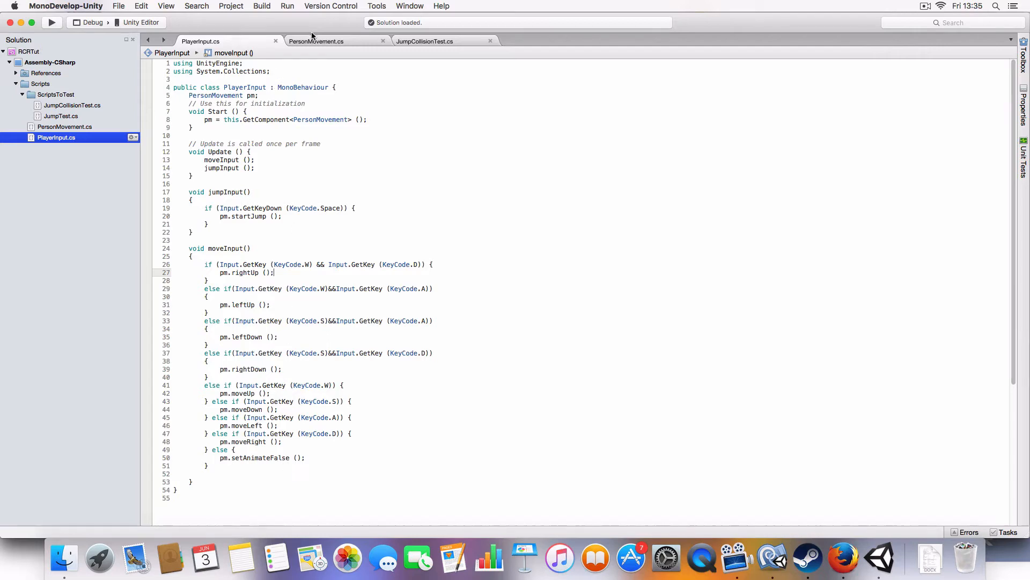
click(316, 41)
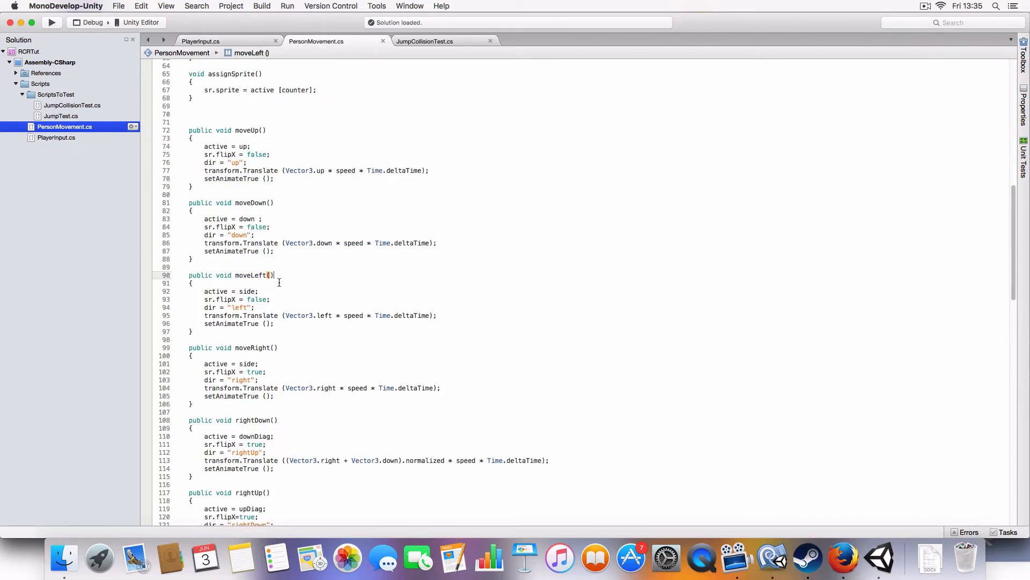
Scroll through the rest of PersonMovement, then switch back to the Unity editor
scroll(down, 3)
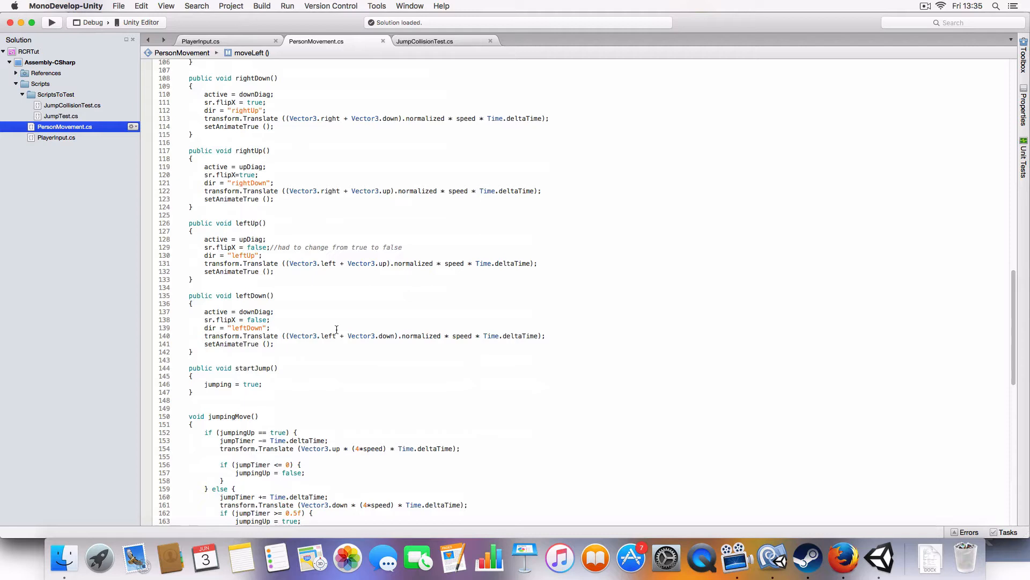
click(202, 247)
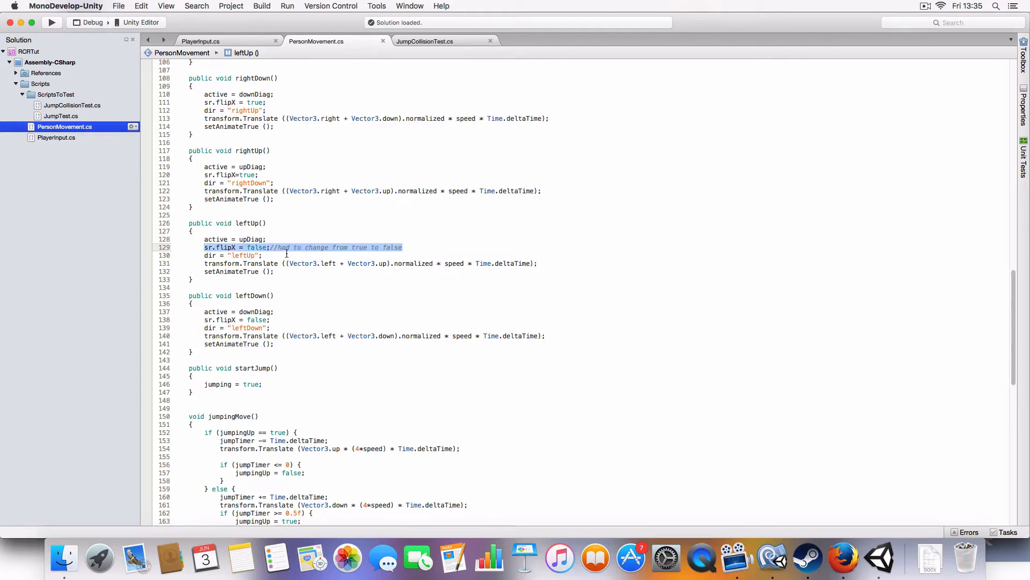
click(261, 254)
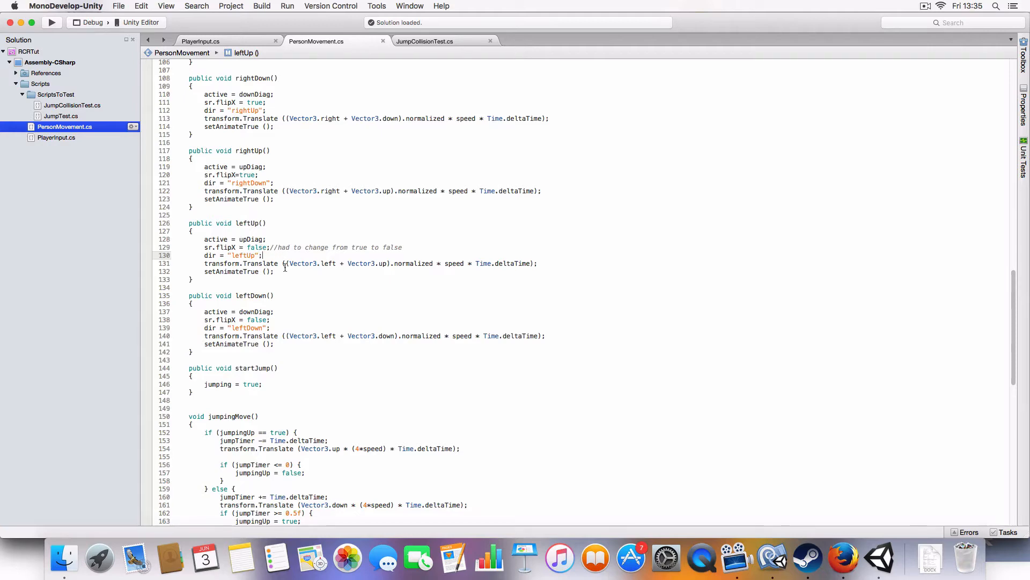
scroll(up, 3)
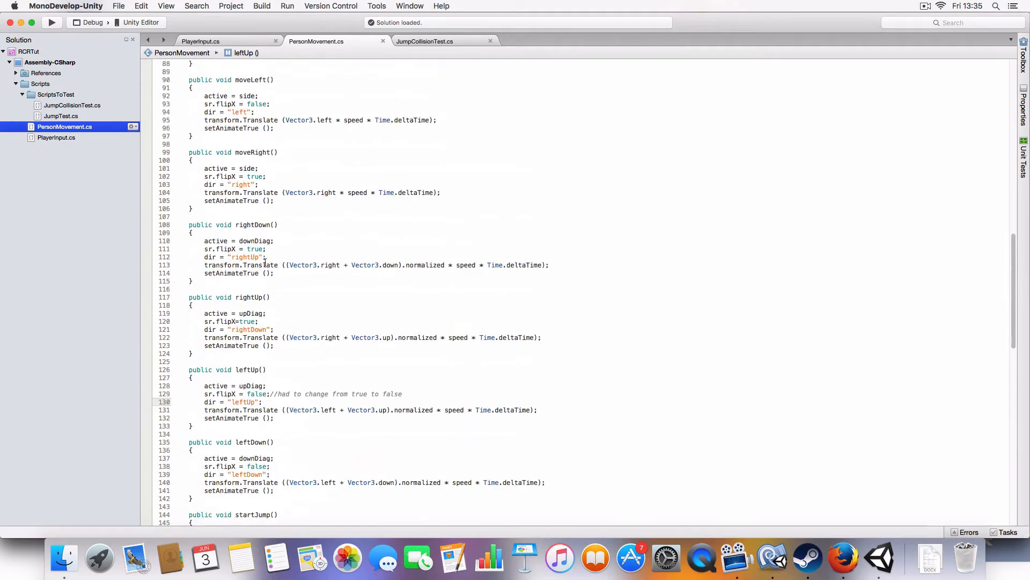
scroll(up, 3)
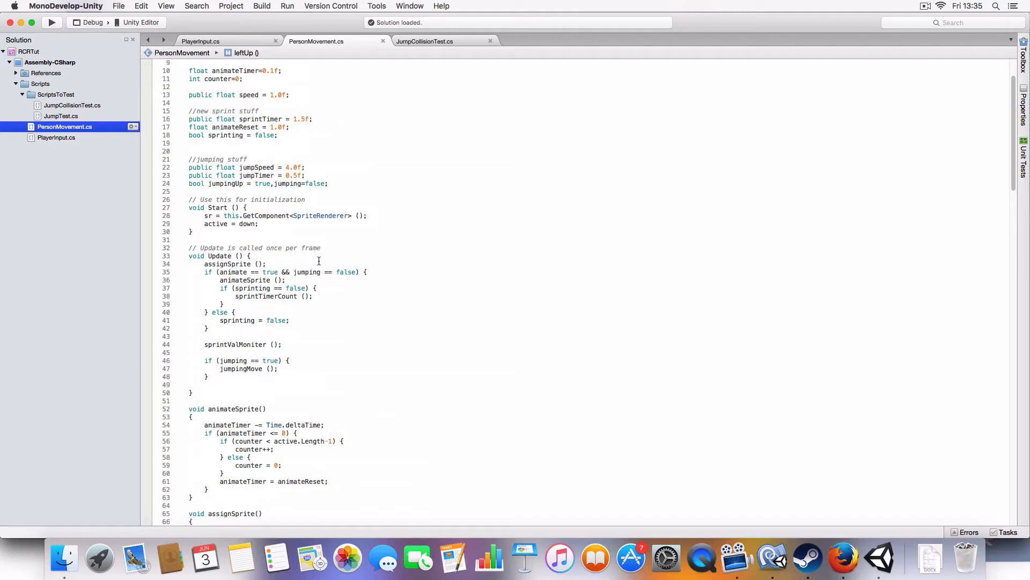
scroll(up, 3)
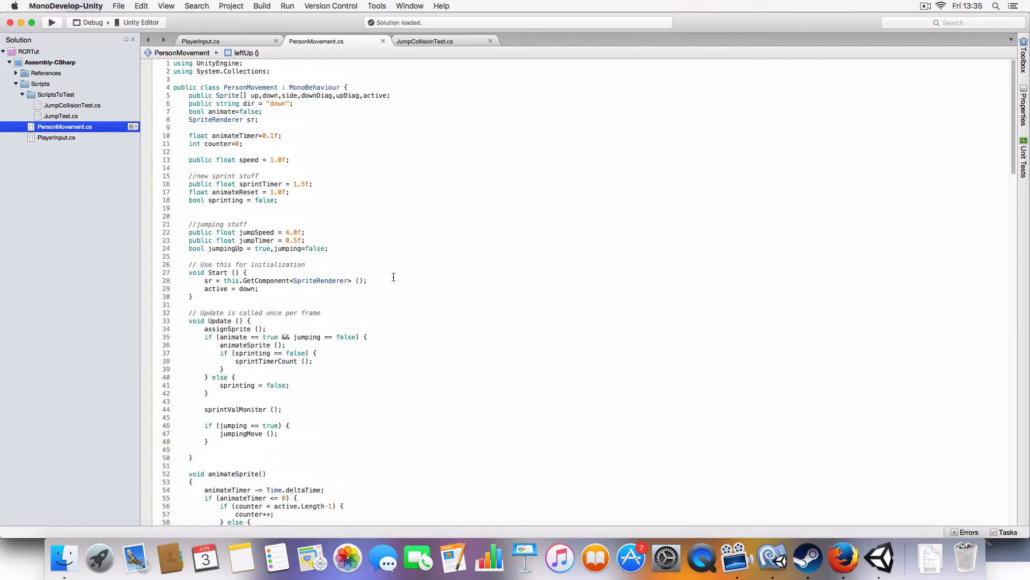
click(879, 558)
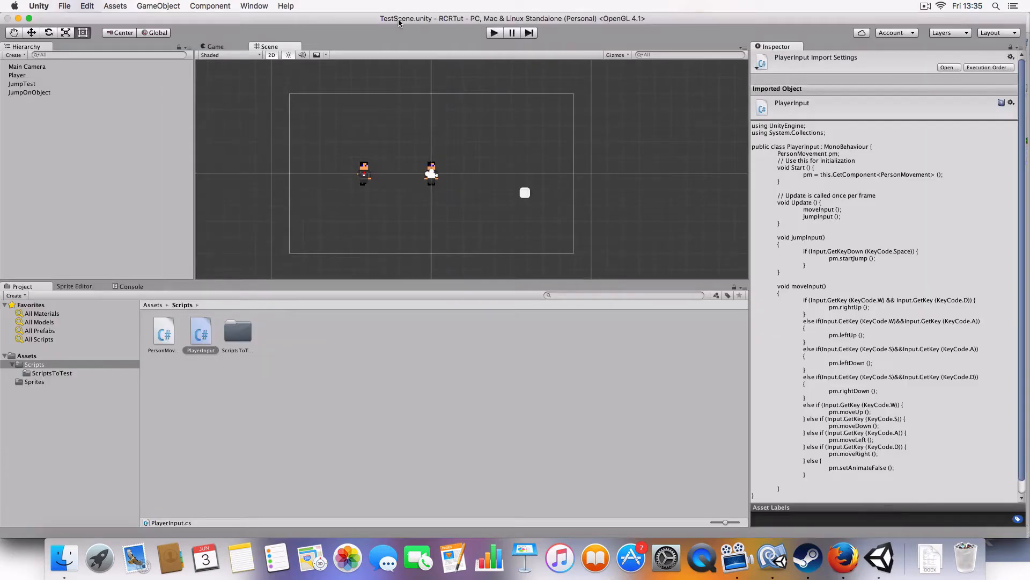
Select the Player object to show its Transform, scripts, Box Collider 2D and Rigidbody 2D
click(494, 33)
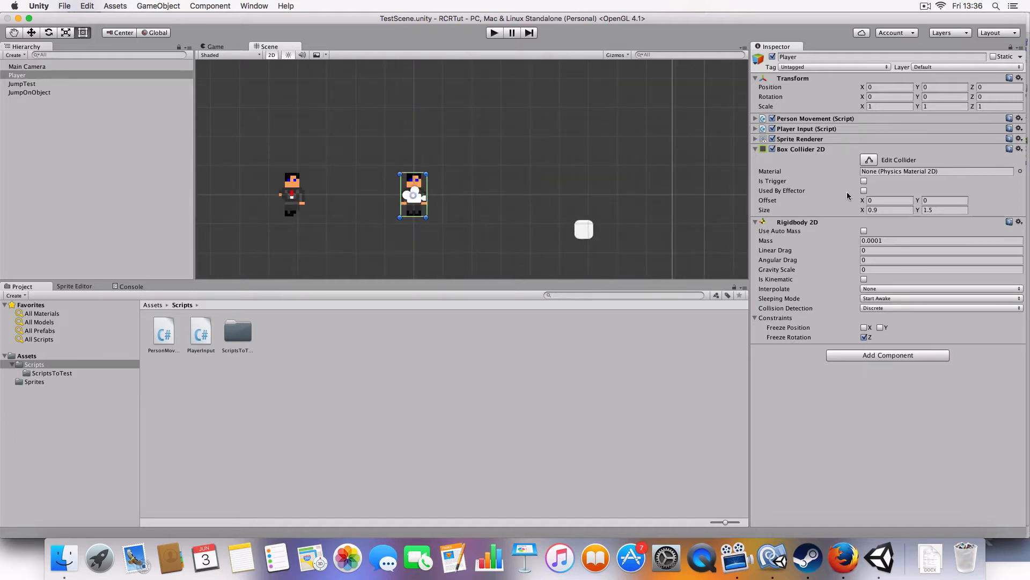
click(29, 92)
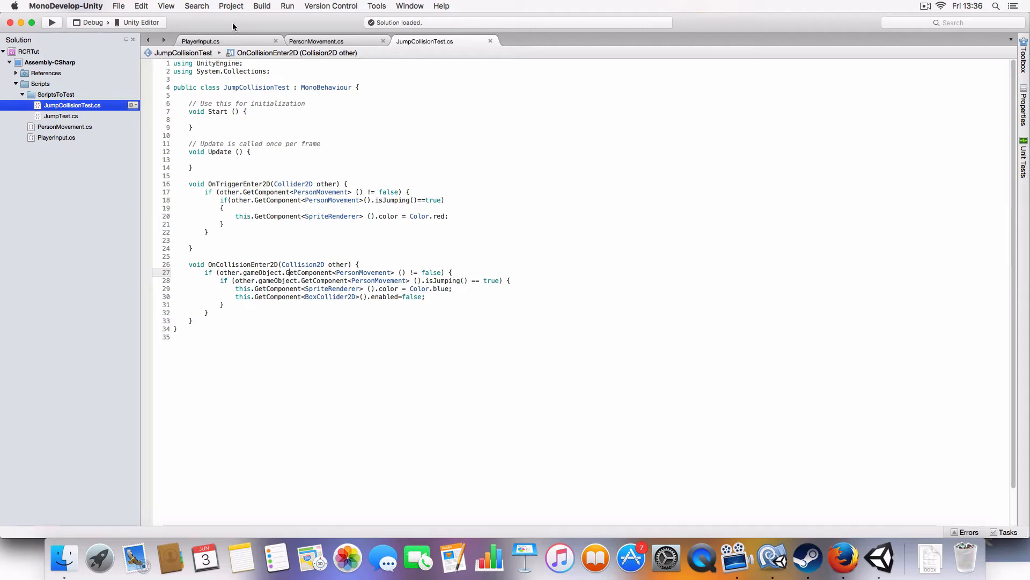
Reopen PersonMovement and highlight the sprintTimer declaration among the sprint variables
click(317, 41)
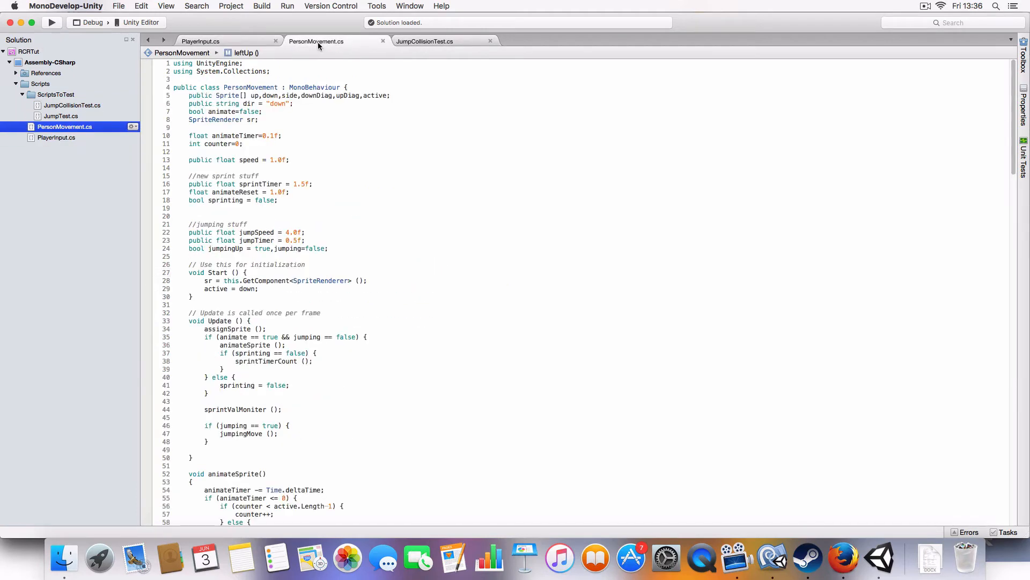
mouse_move(392, 185)
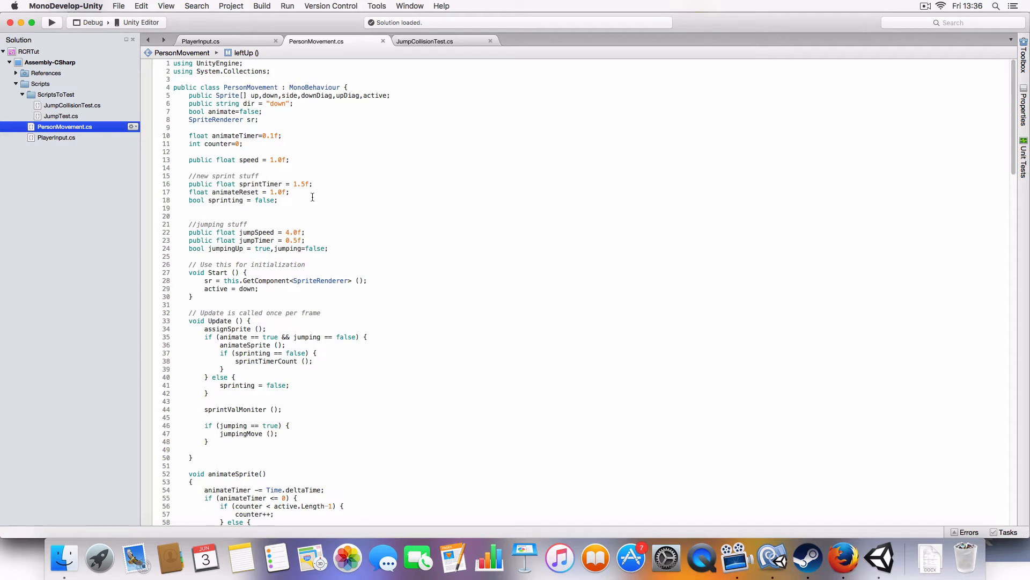
click(278, 199)
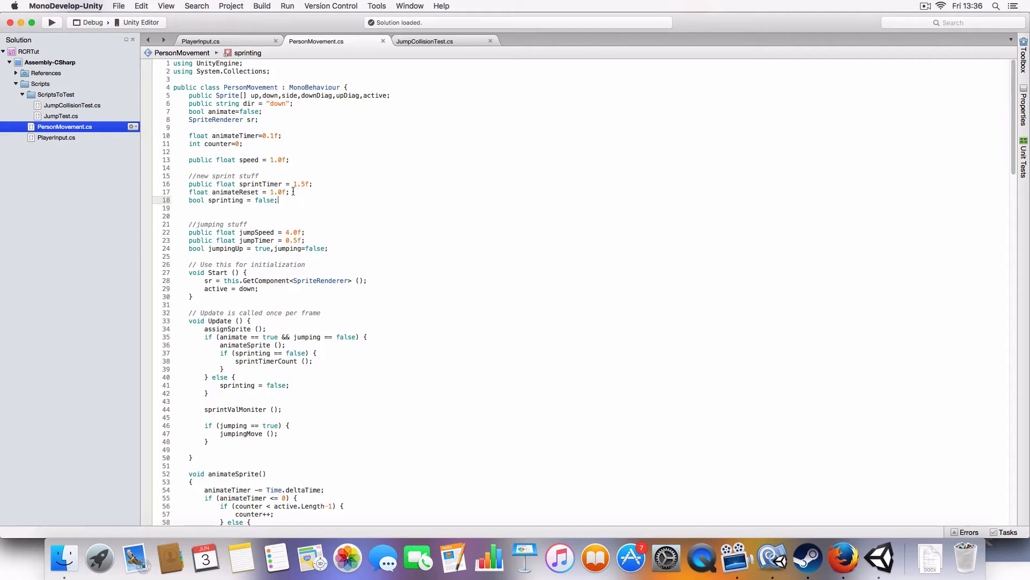
triple_click(233, 200)
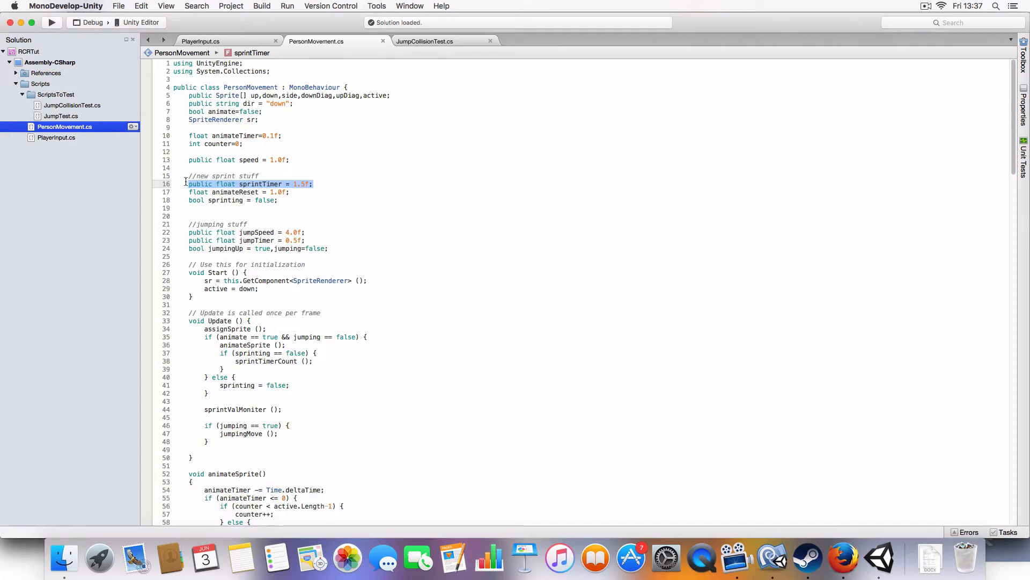
click(379, 215)
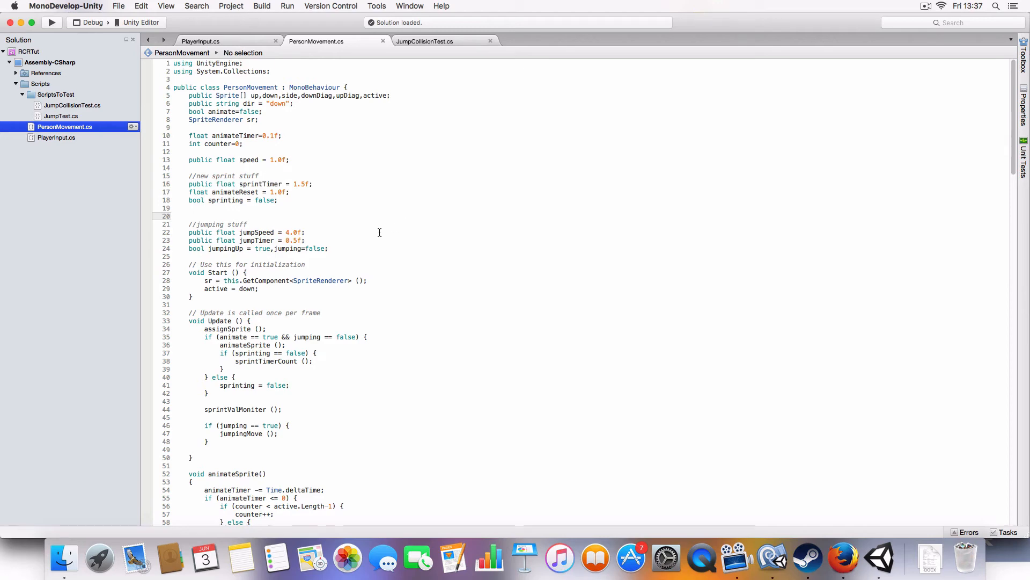
scroll(down, 3)
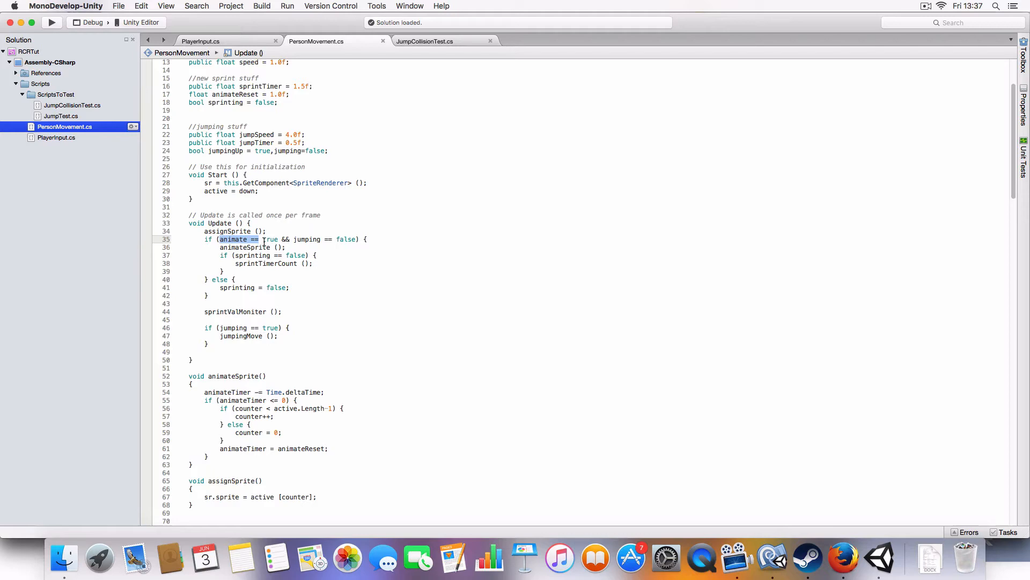
scroll(down, 3)
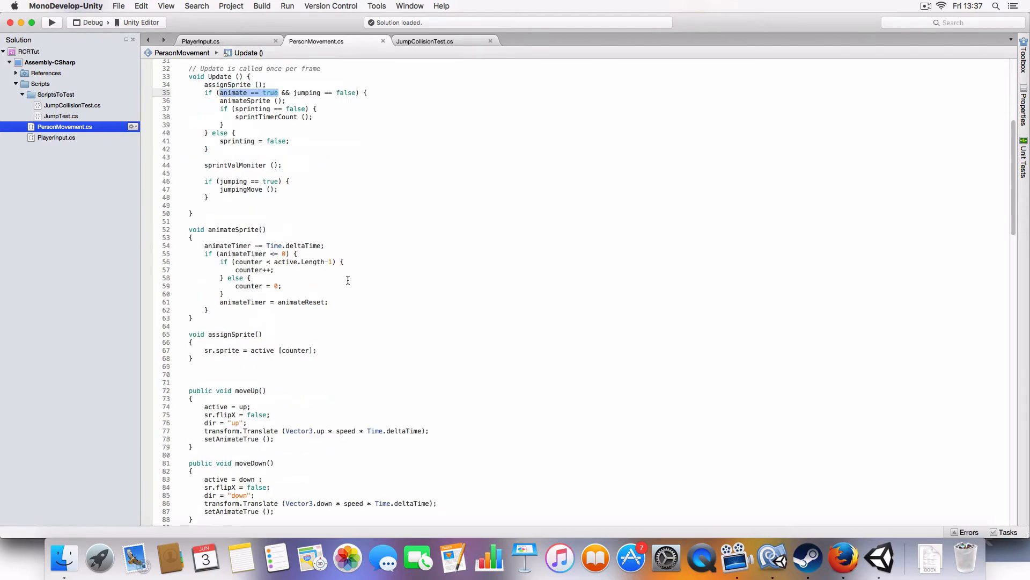
scroll(down, 3)
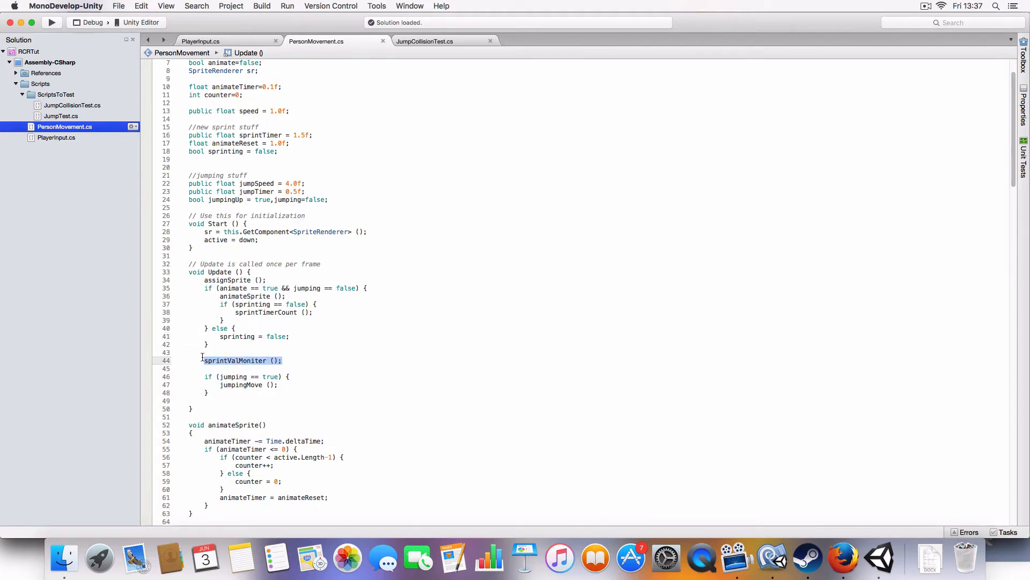
scroll(down, 3)
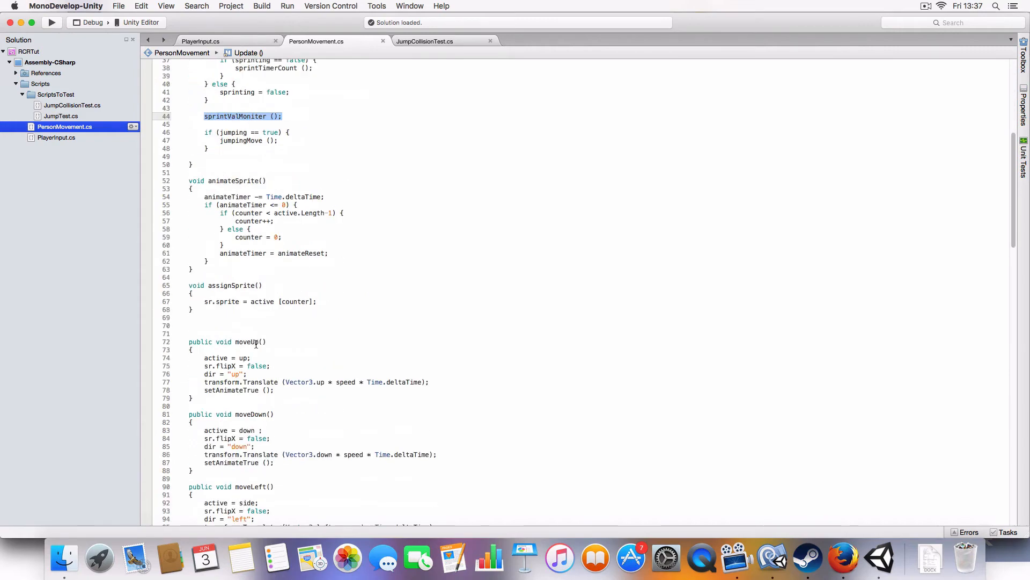
scroll(down, 3)
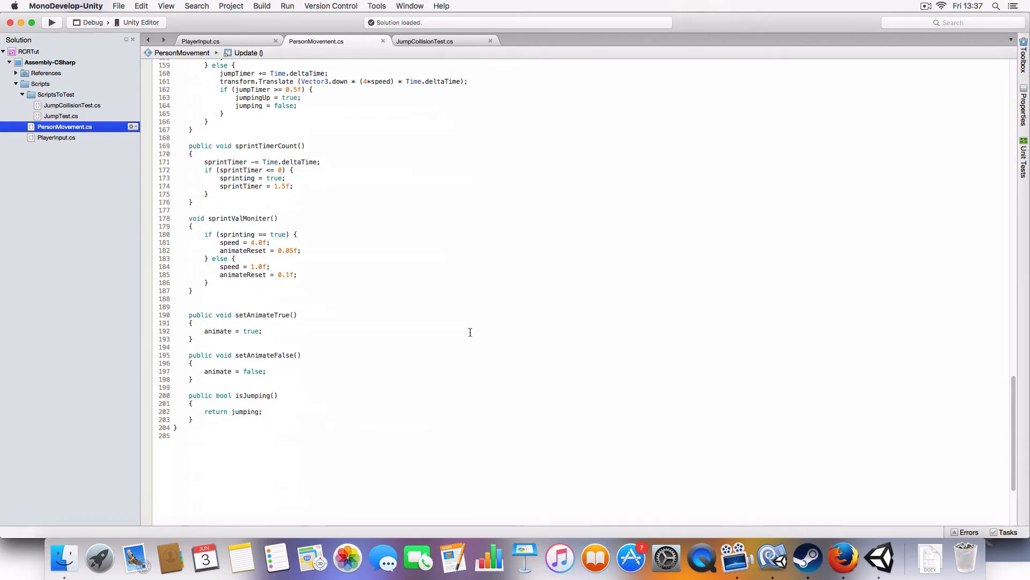
scroll(up, 3)
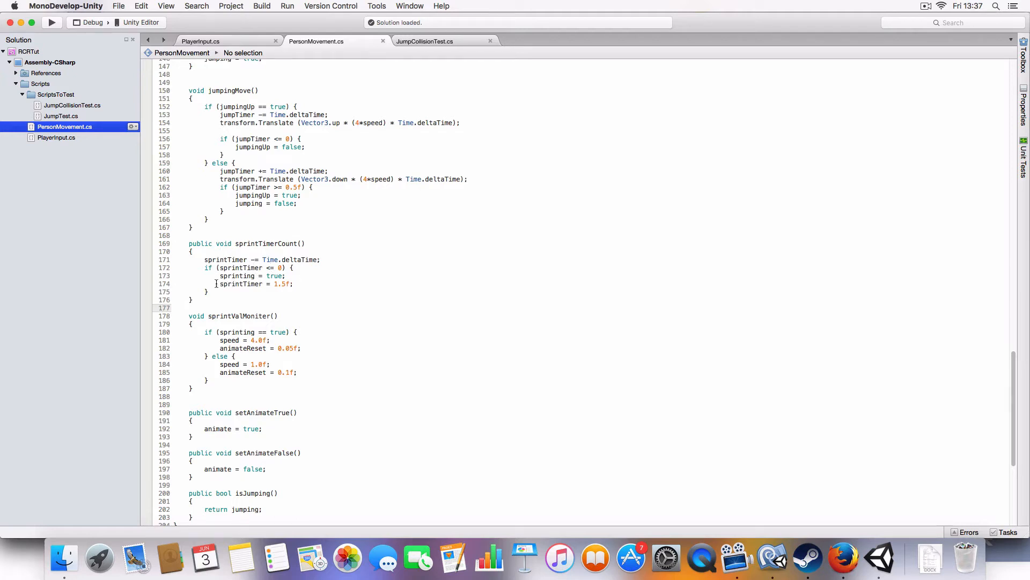
click(276, 316)
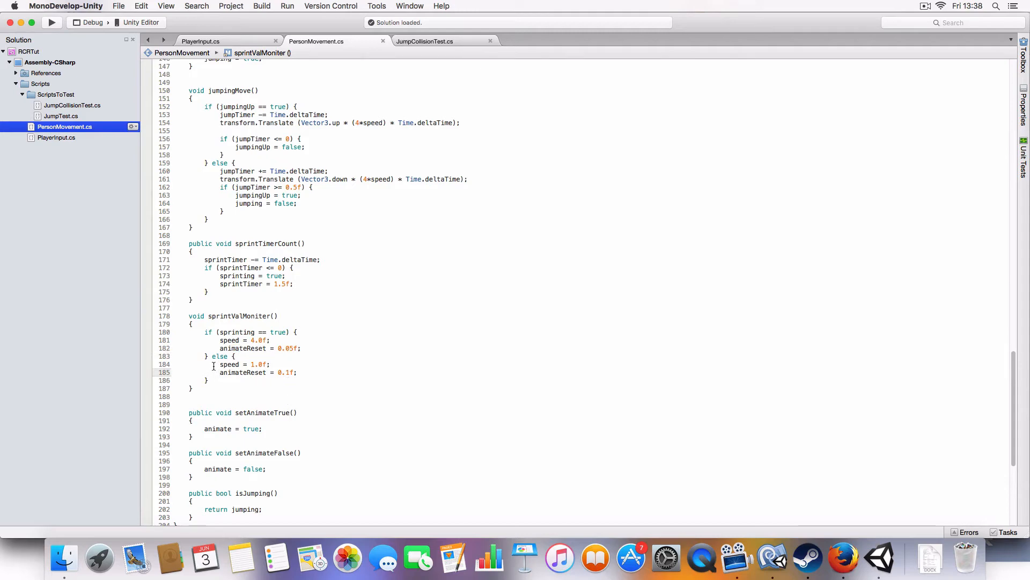
mouse_move(272, 336)
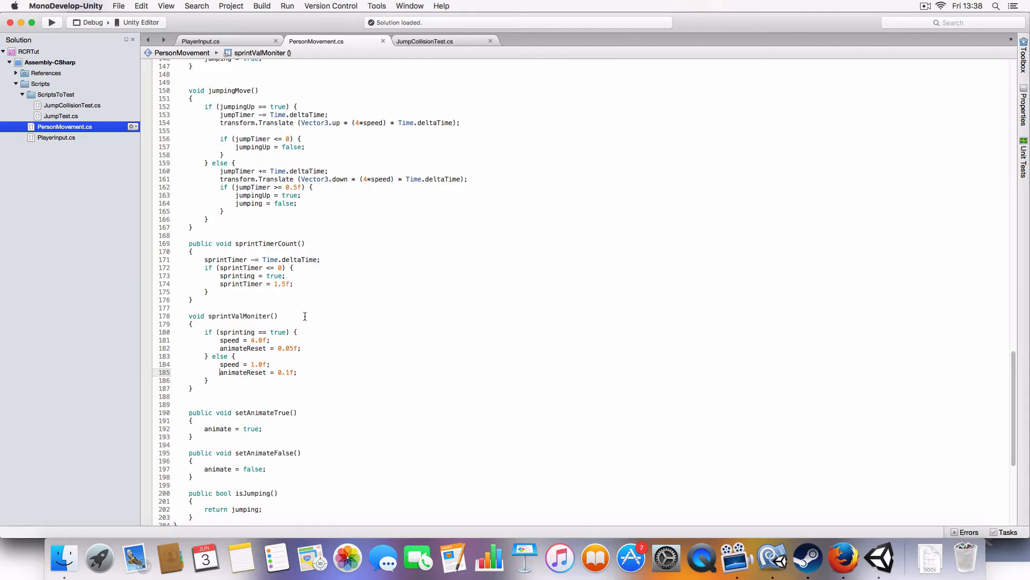
scroll(up, 3)
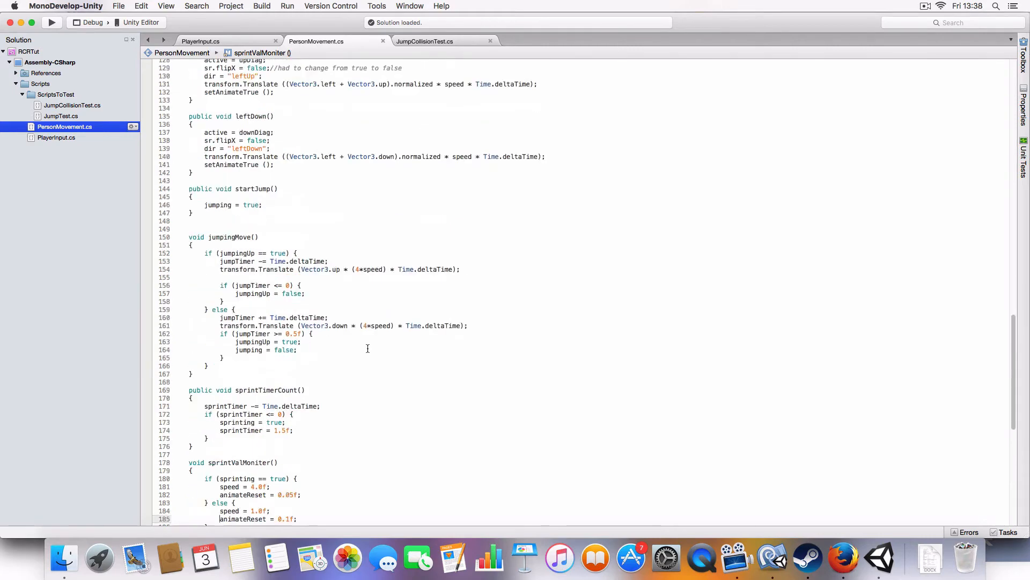
scroll(down, 3)
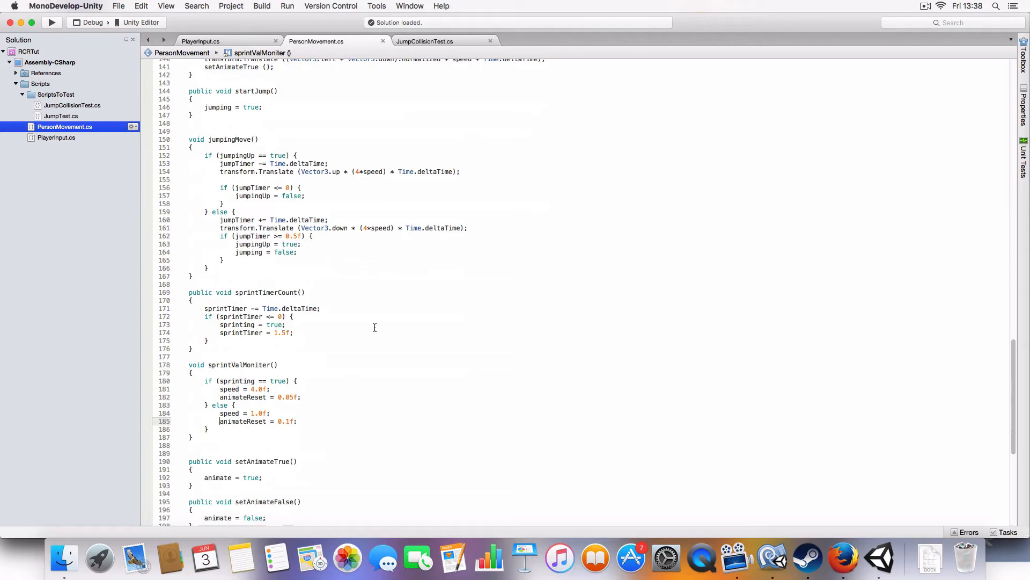
scroll(up, 3)
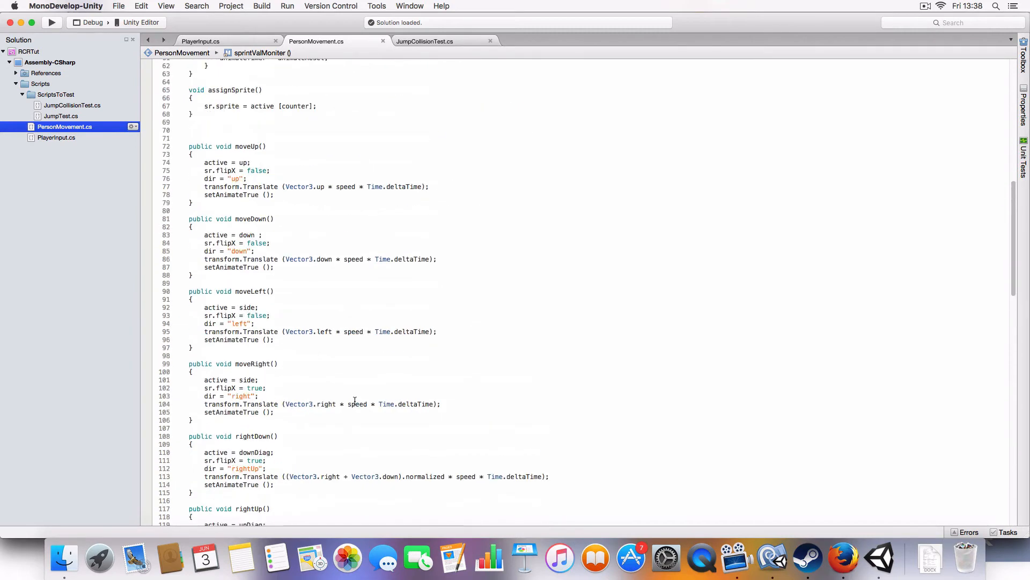
scroll(up, 3)
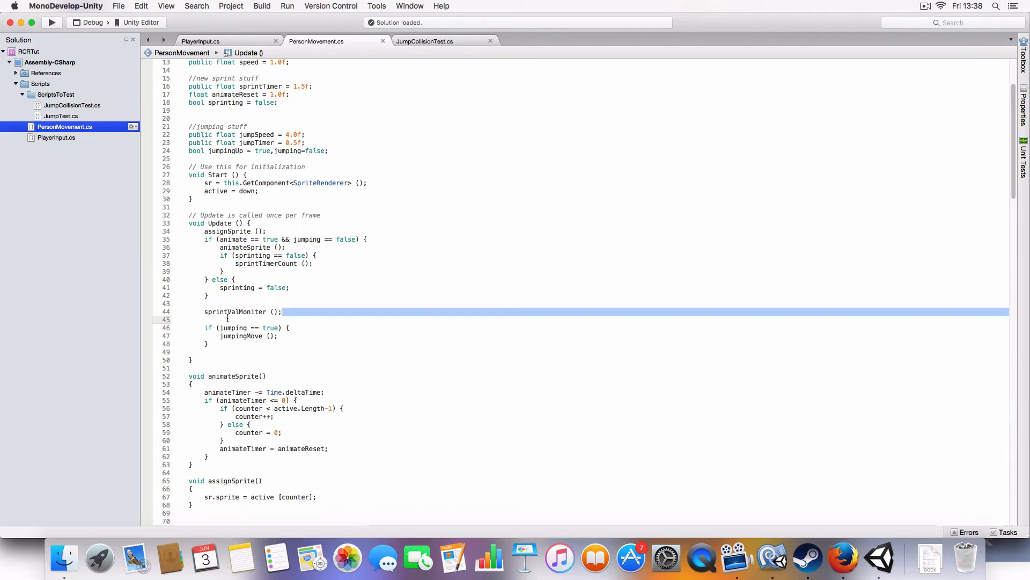
click(338, 311)
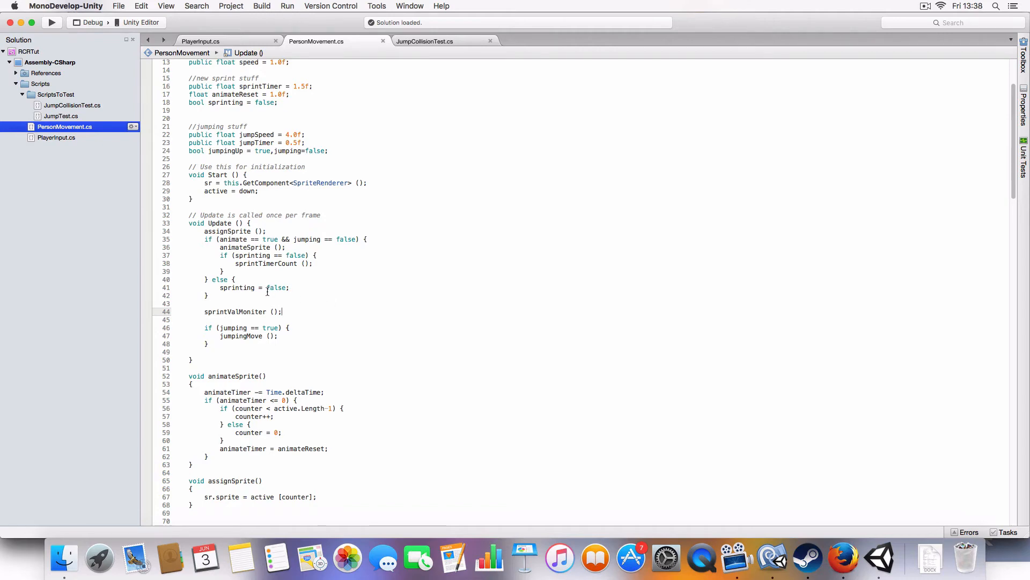
scroll(down, 3)
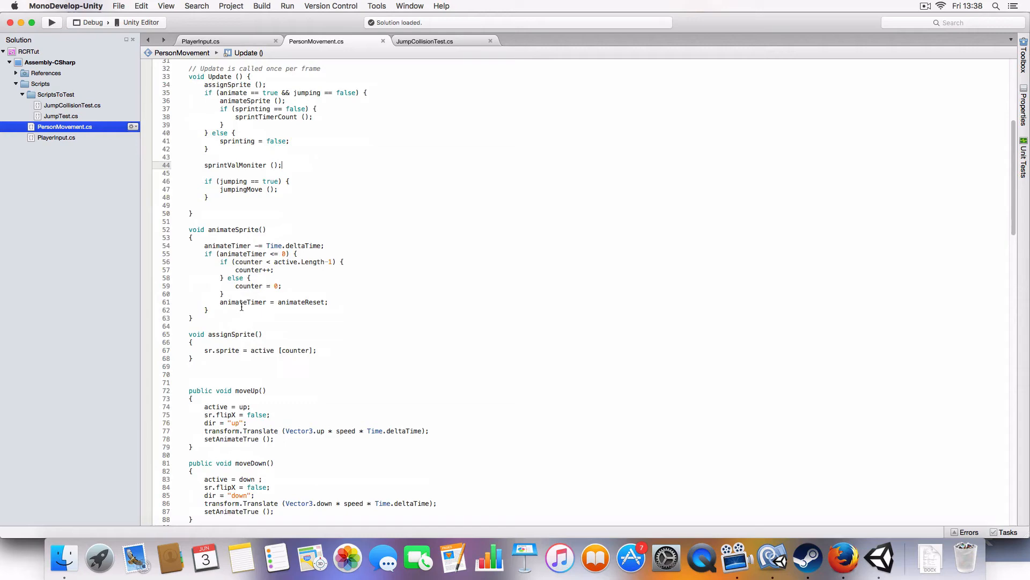
click(200, 41)
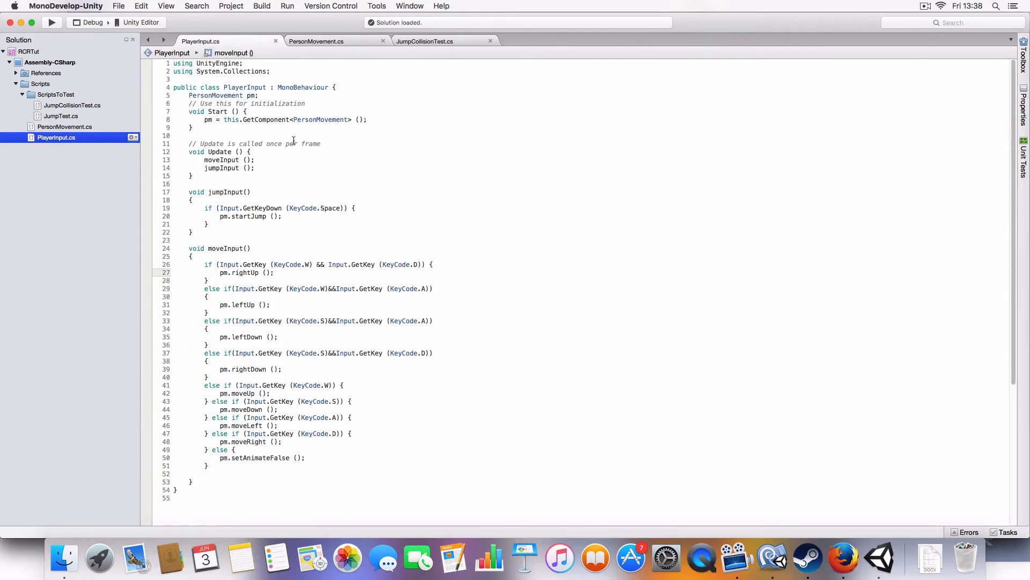
mouse_move(227, 195)
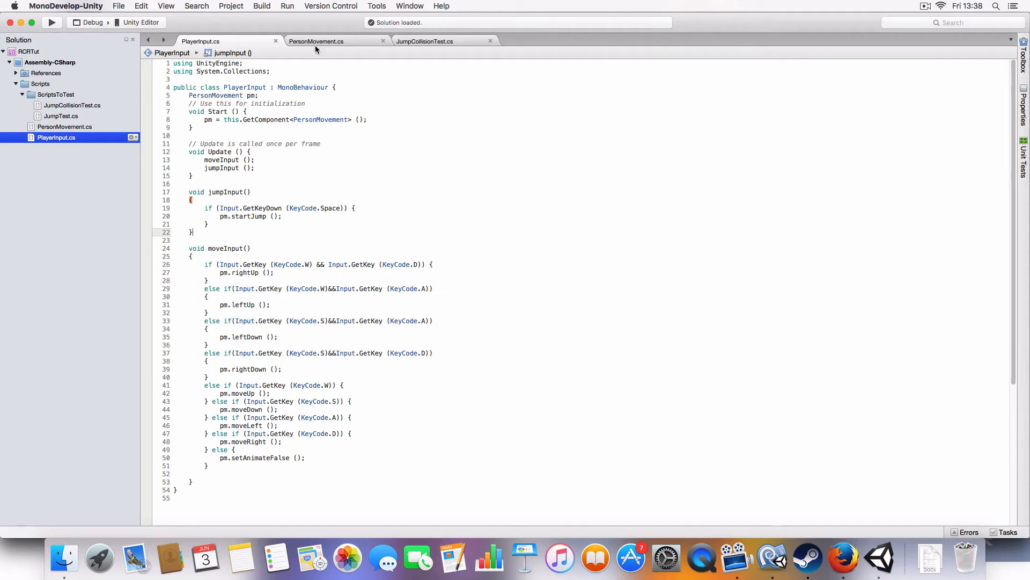
click(316, 41)
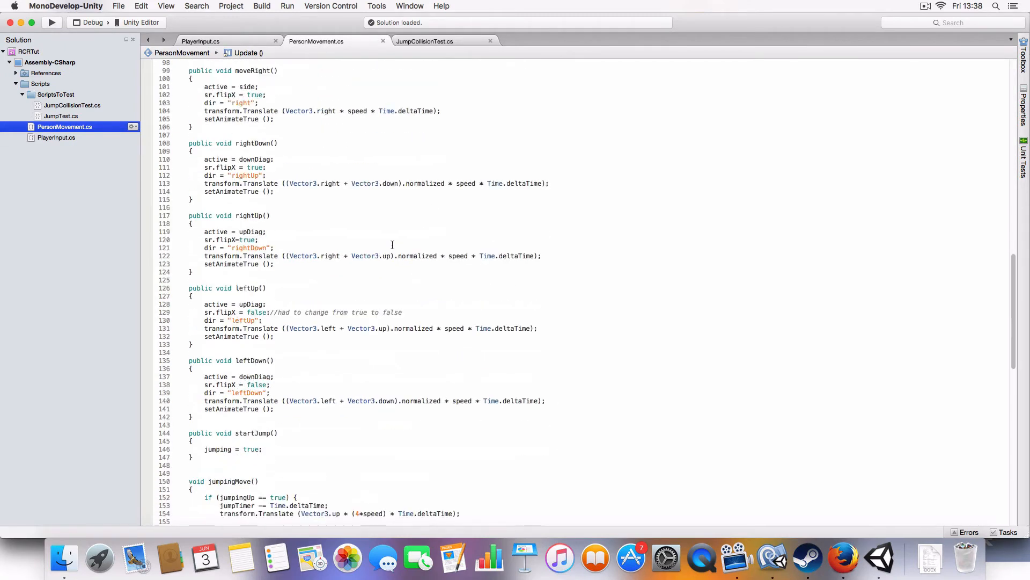
scroll(down, 3)
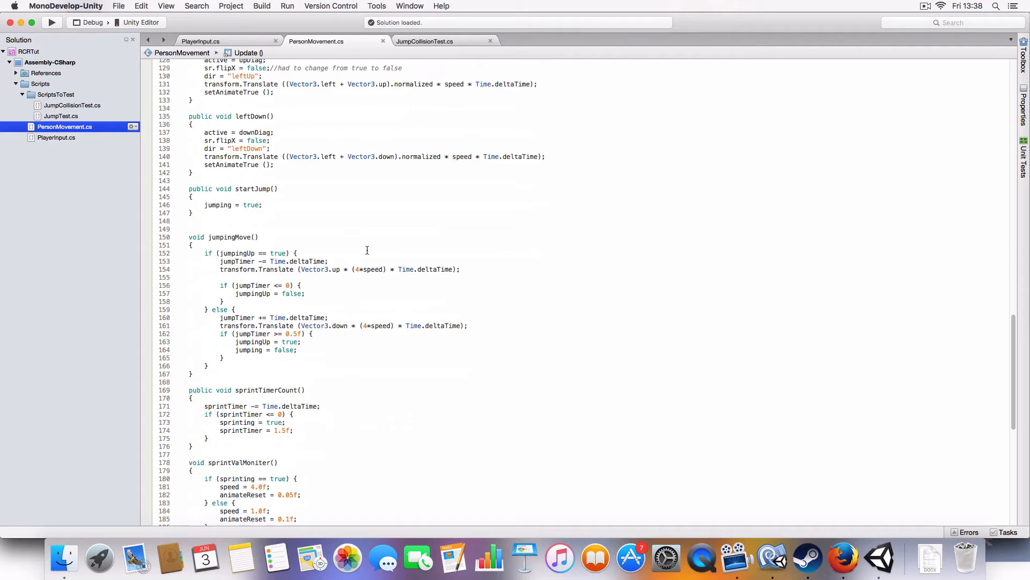
mouse_move(517, 244)
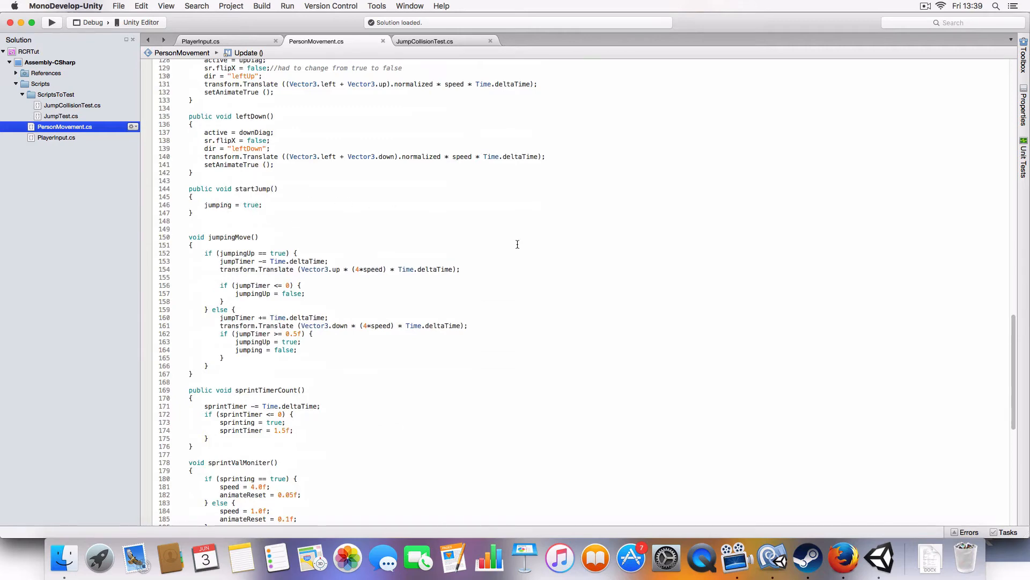
scroll(up, 3)
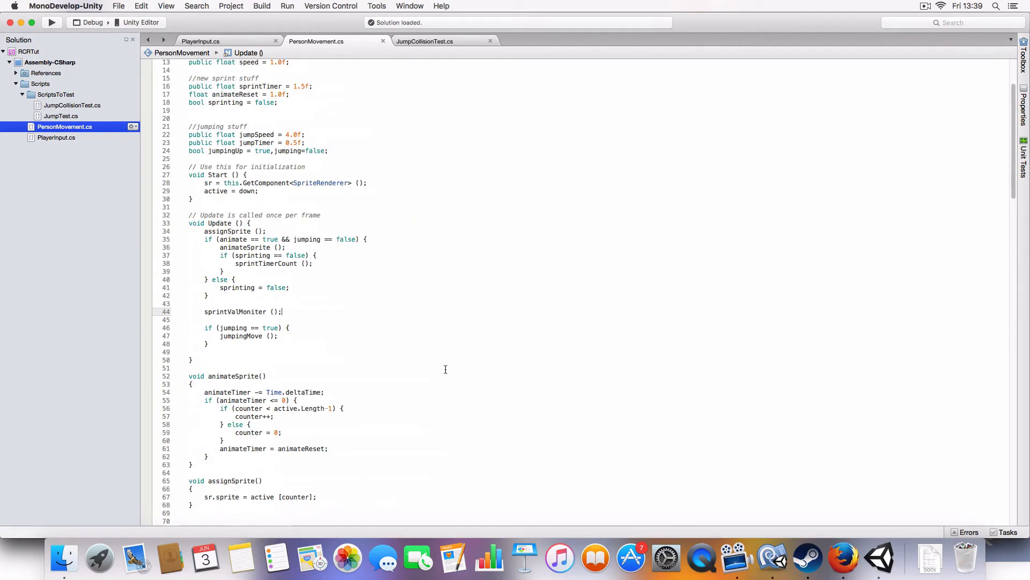
scroll(down, 3)
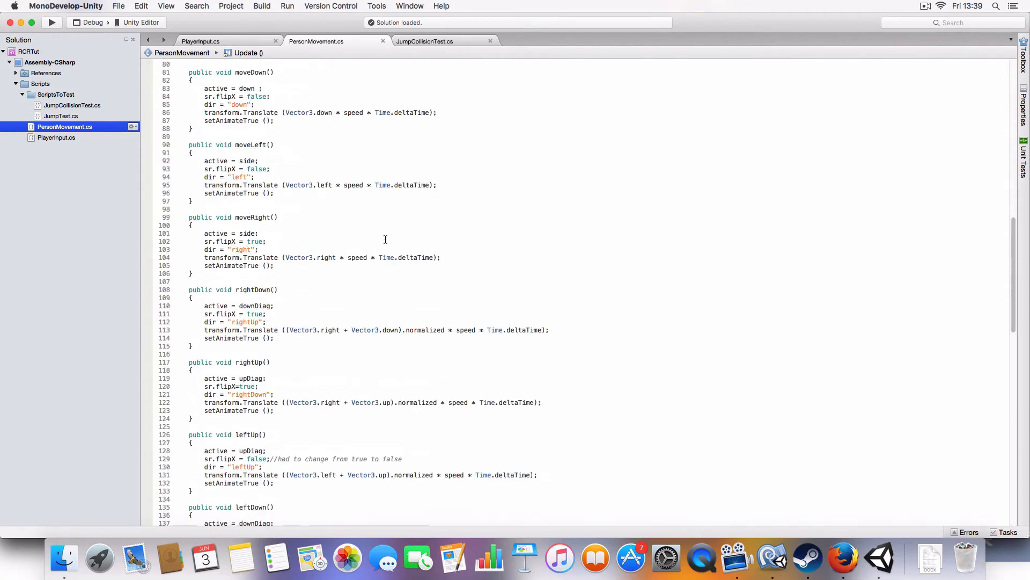
scroll(down, 3)
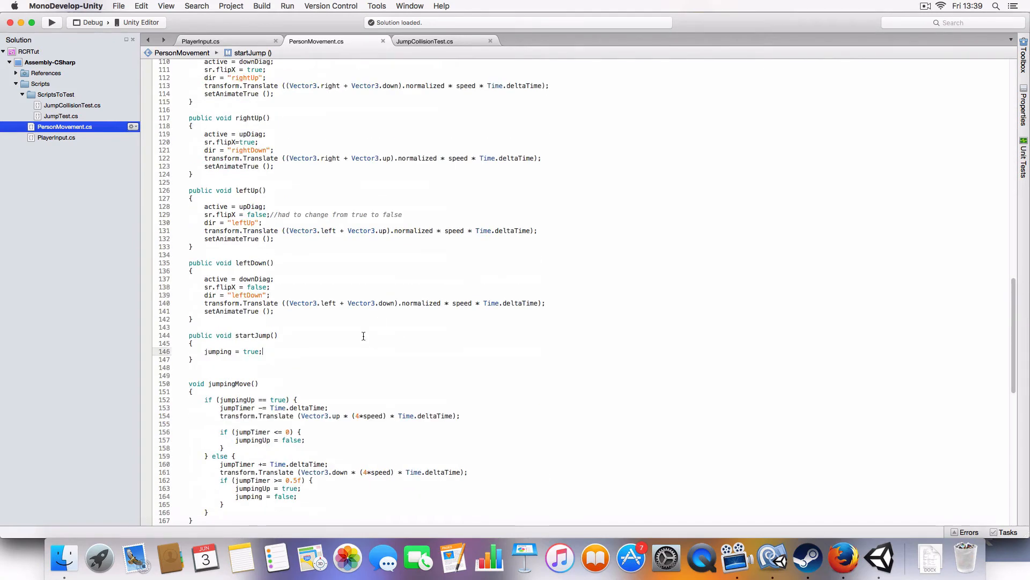
scroll(down, 3)
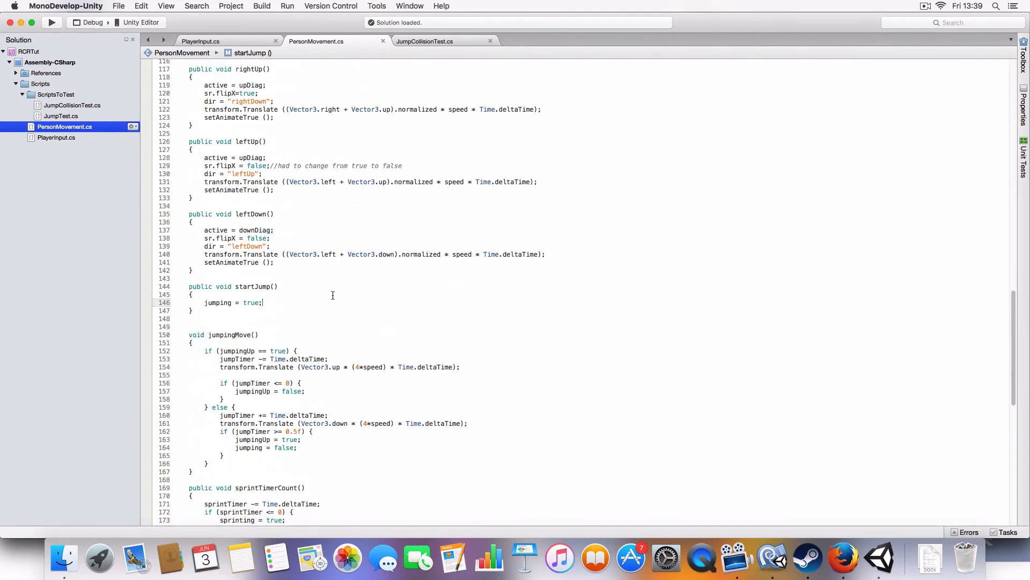
scroll(up, 3)
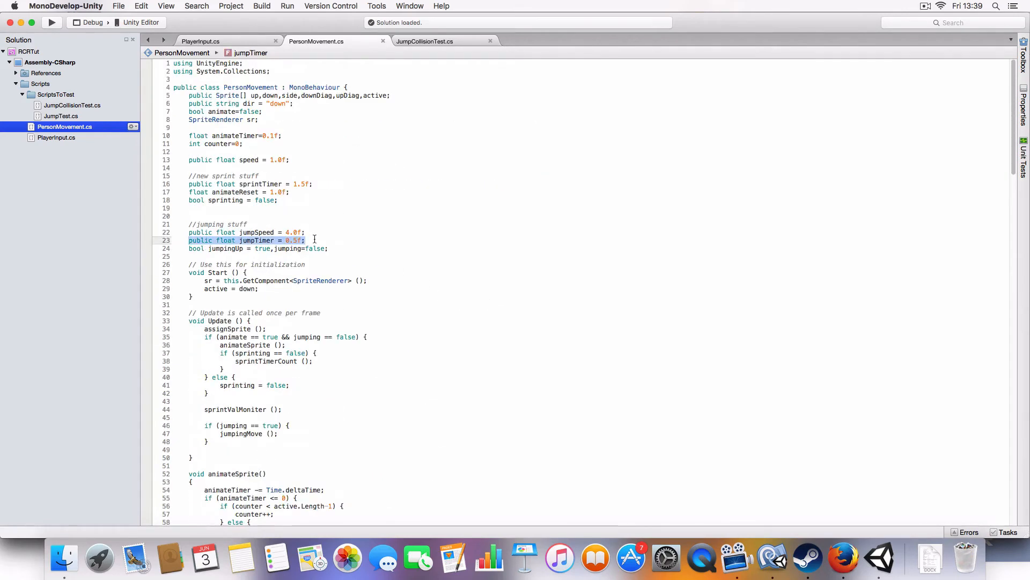
click(246, 232)
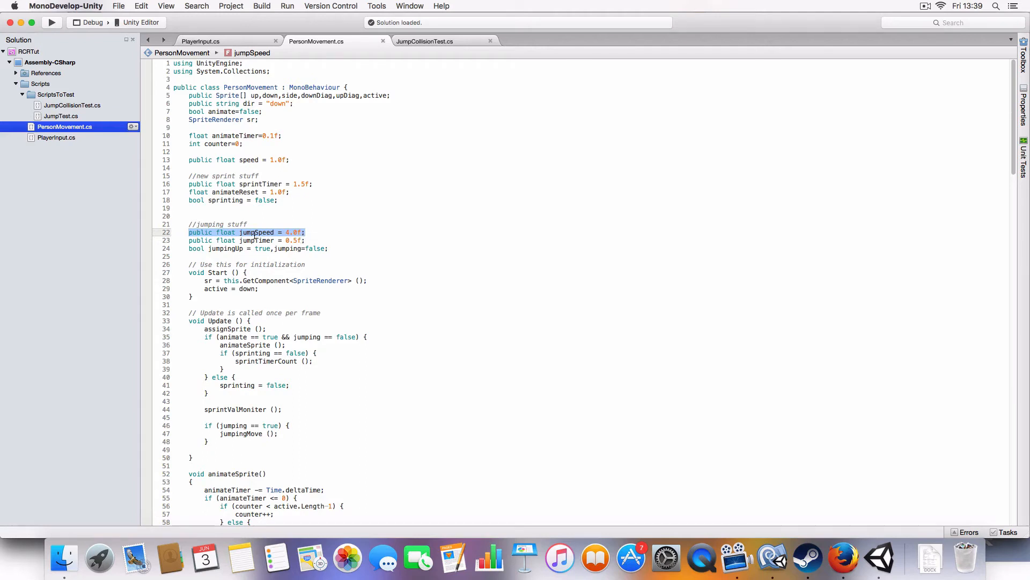
click(253, 240)
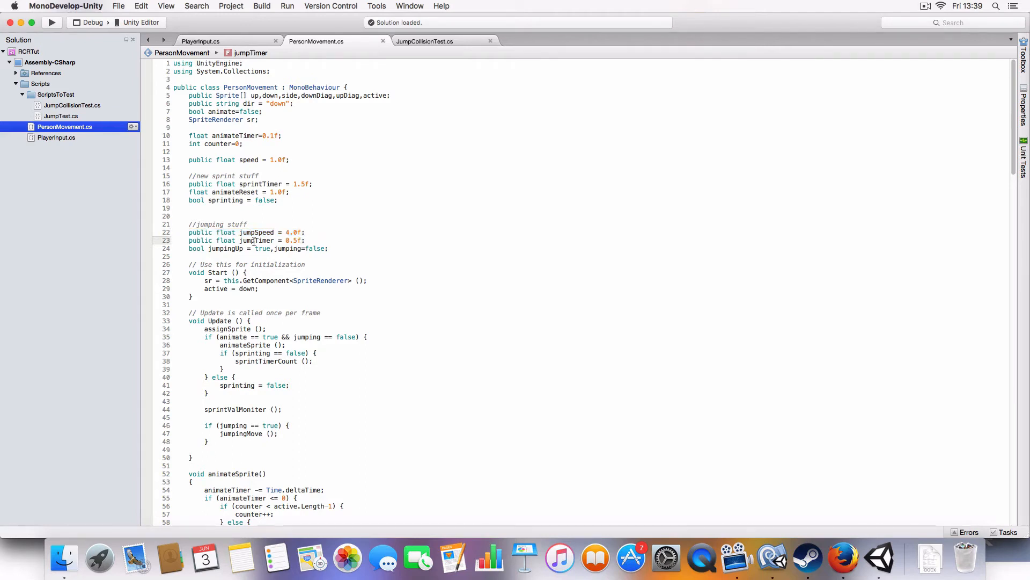
scroll(down, 3)
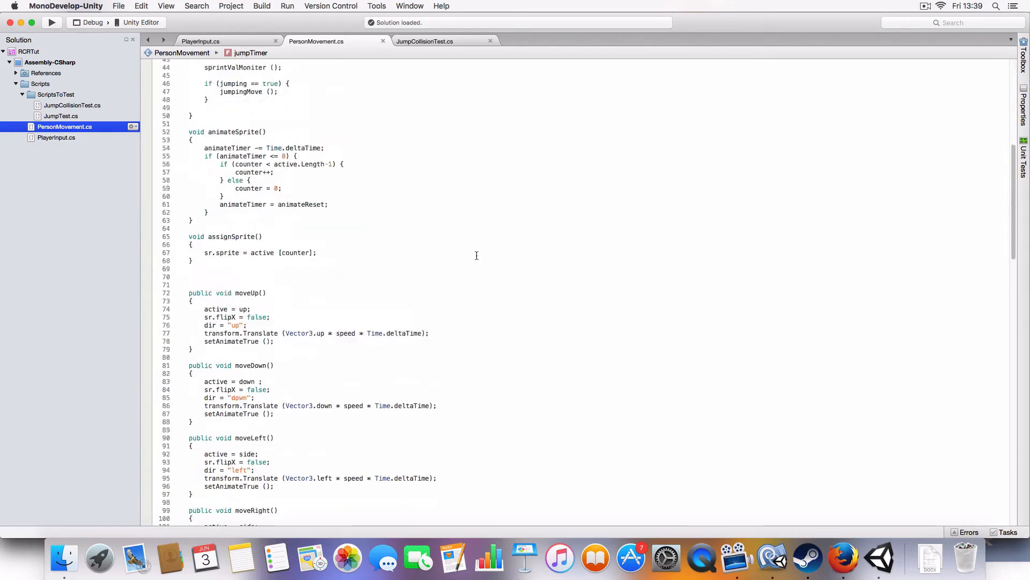
scroll(down, 3)
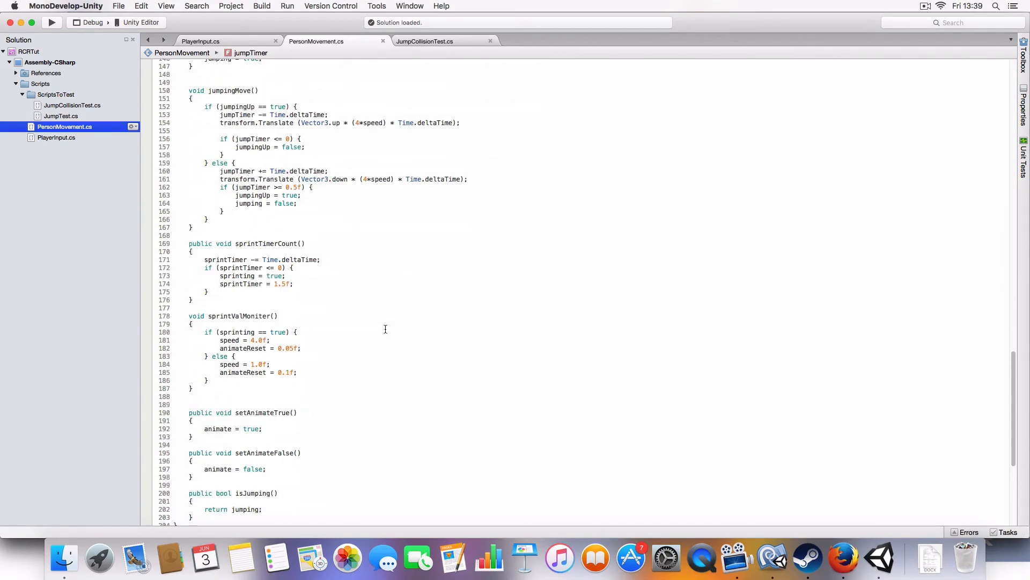
scroll(up, 3)
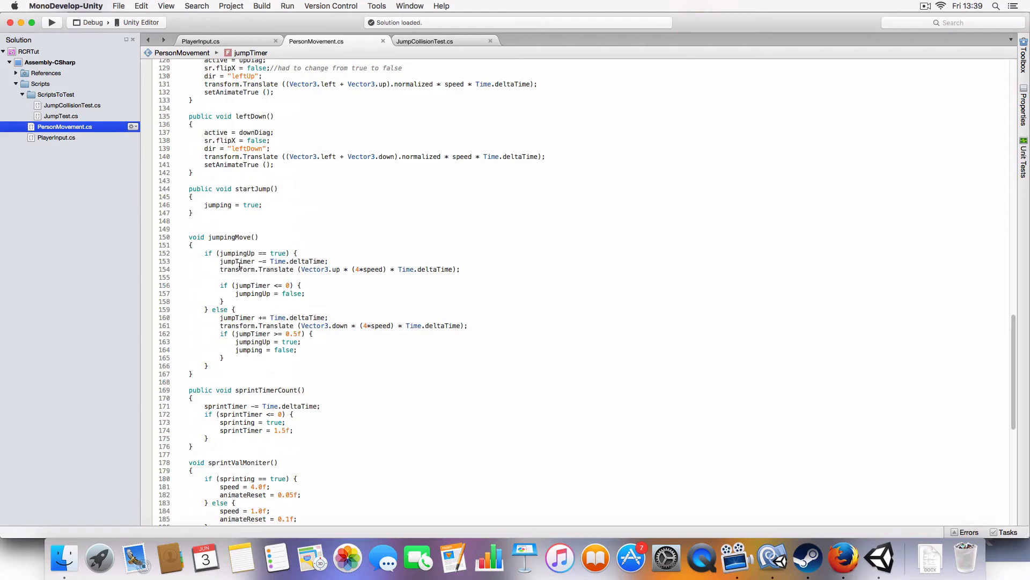
mouse_move(318, 275)
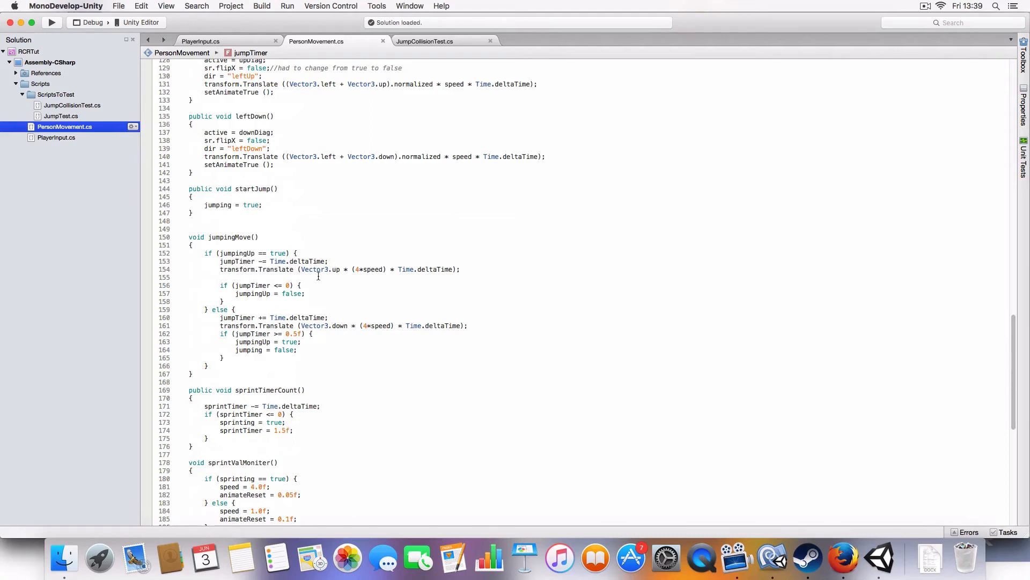
mouse_move(337, 293)
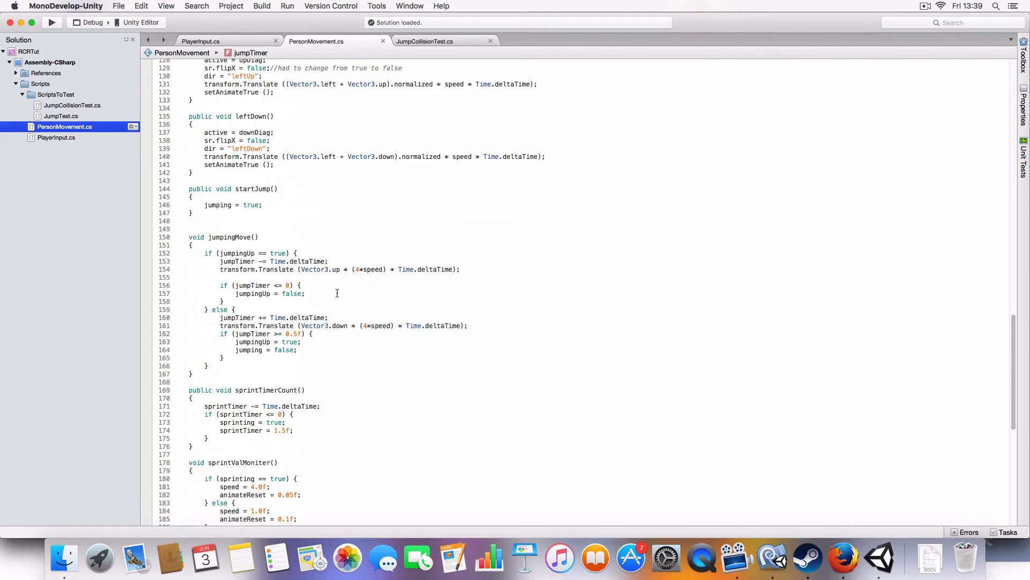
mouse_move(360, 269)
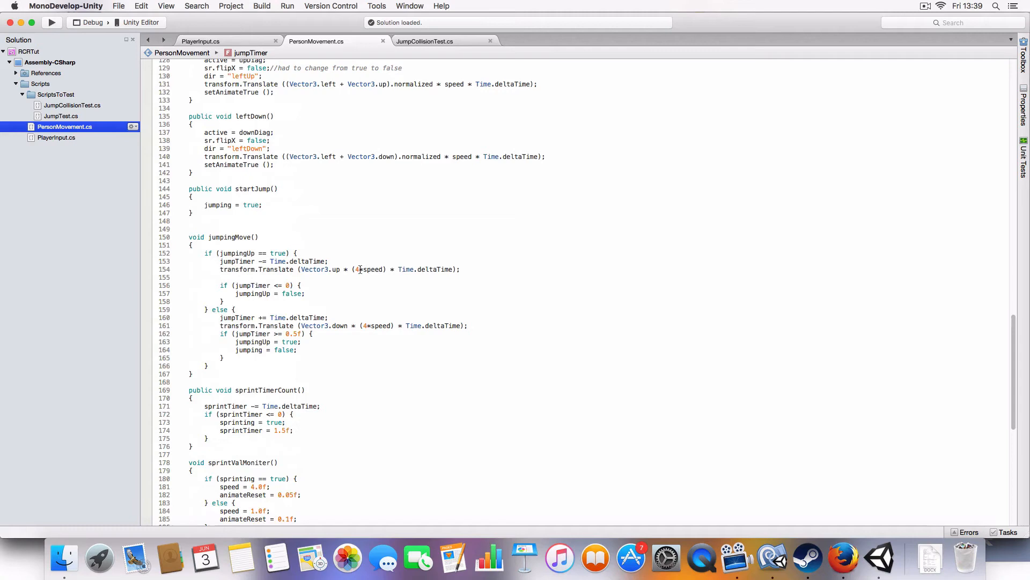
Scroll through jumpingMove down to the isJumping method, then move to JumpCollisionTest
click(359, 269)
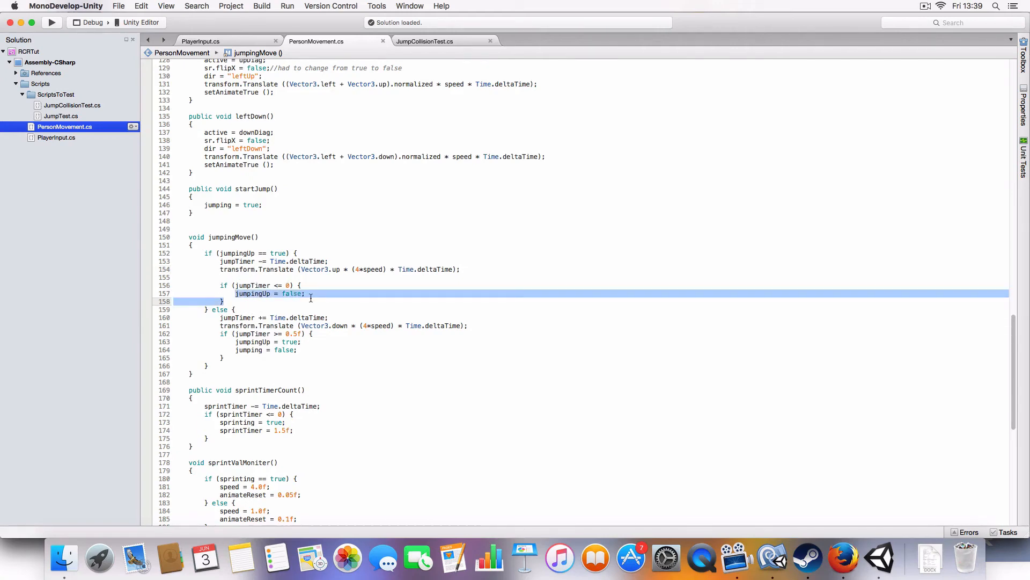
click(273, 317)
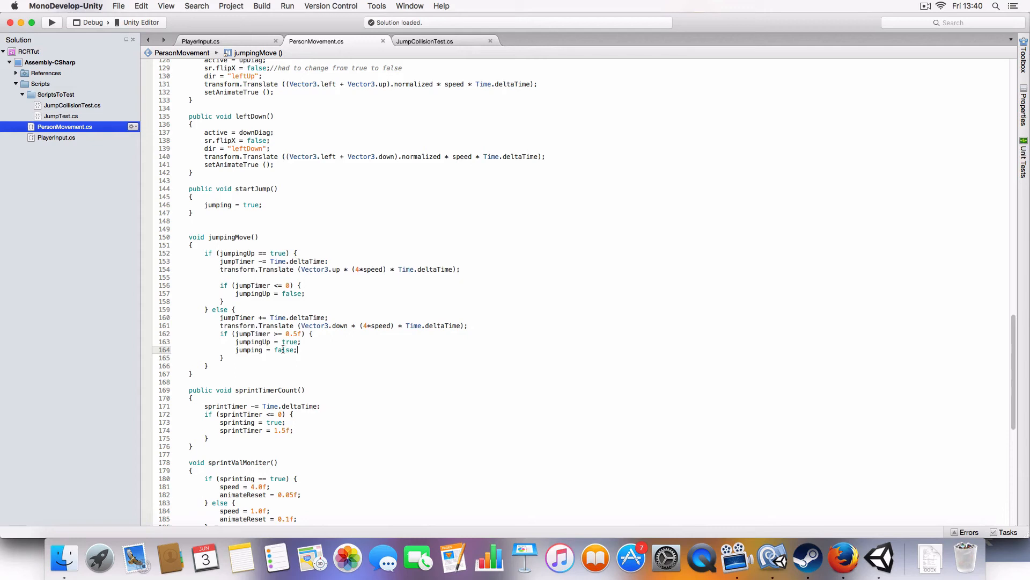
double_click(248, 350)
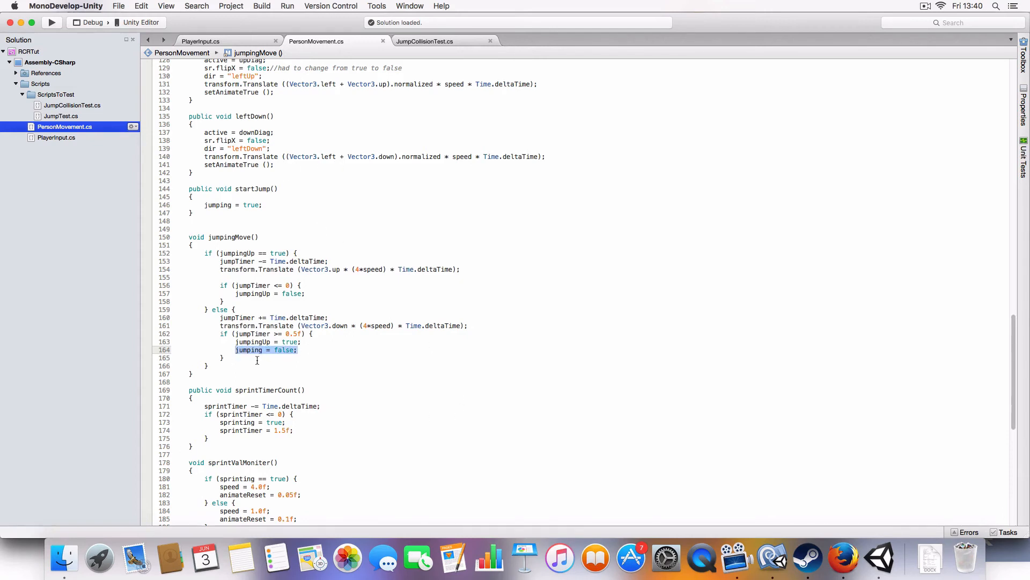
scroll(down, 3)
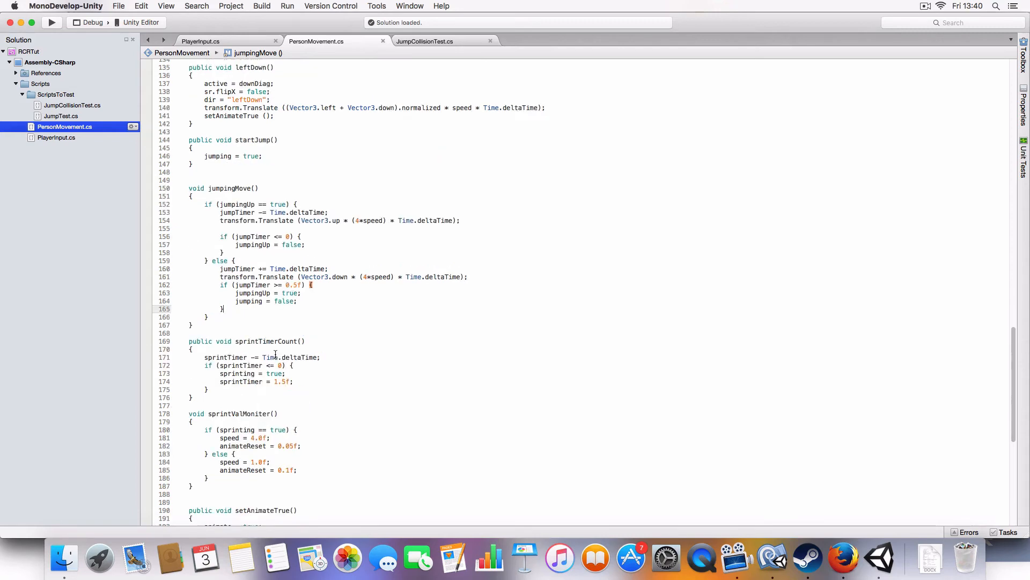
scroll(down, 3)
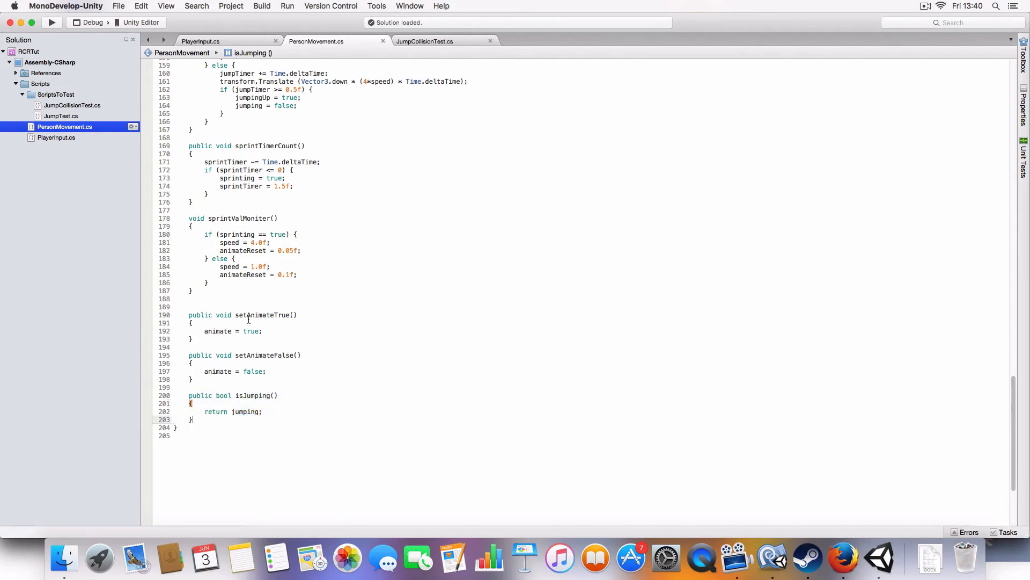
click(424, 41)
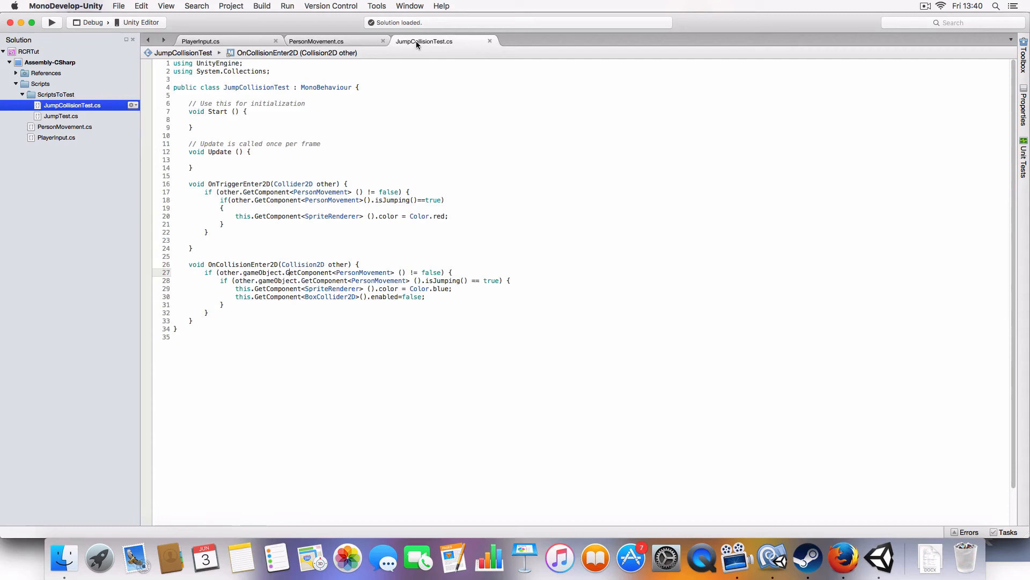
Select the isJumping call in the collision check and return to PersonMovement's Update method
double_click(451, 281)
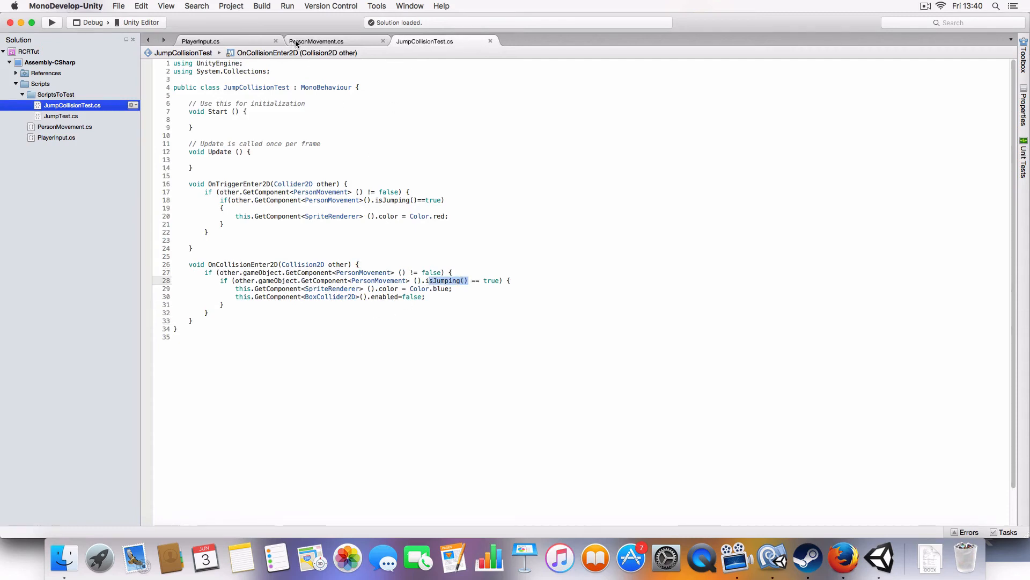
click(316, 41)
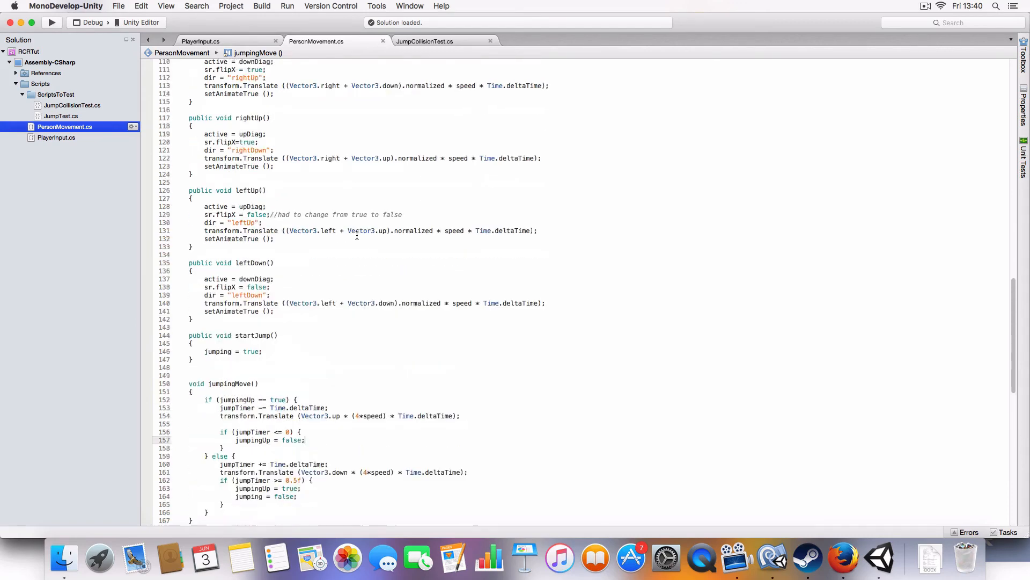
scroll(up, 3)
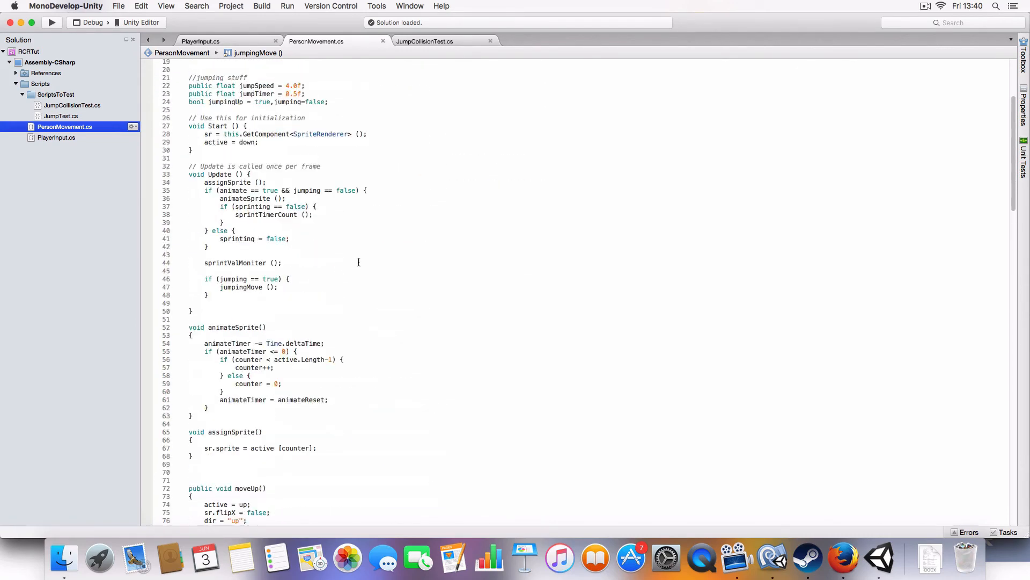
scroll(down, 3)
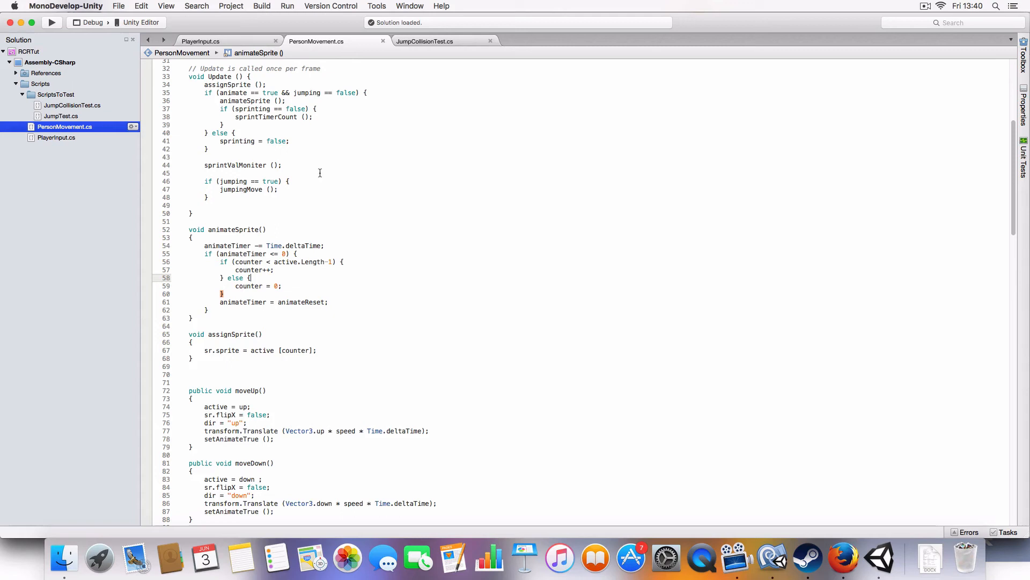
mouse_move(302, 302)
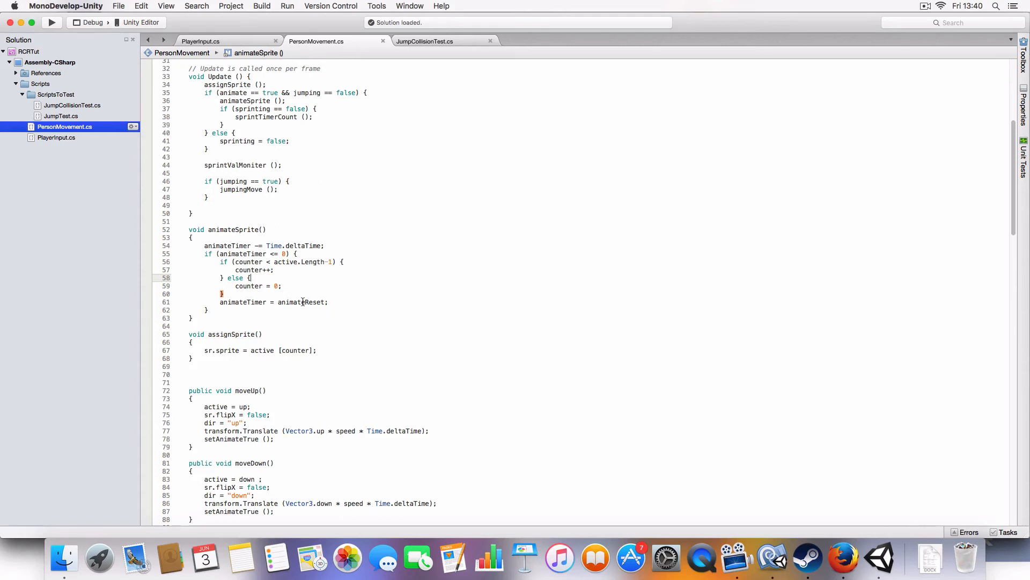
mouse_move(231, 41)
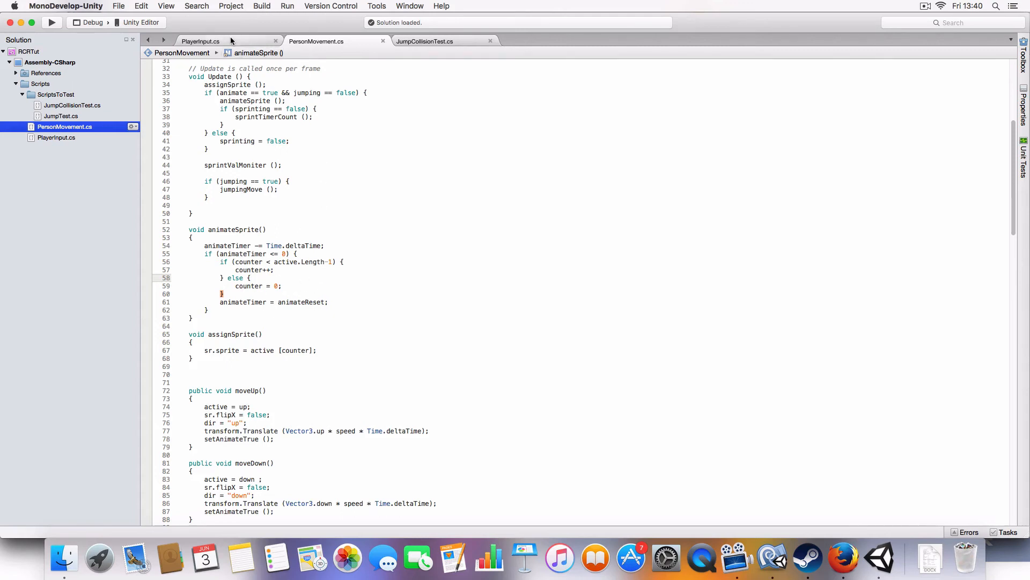
scroll(up, 3)
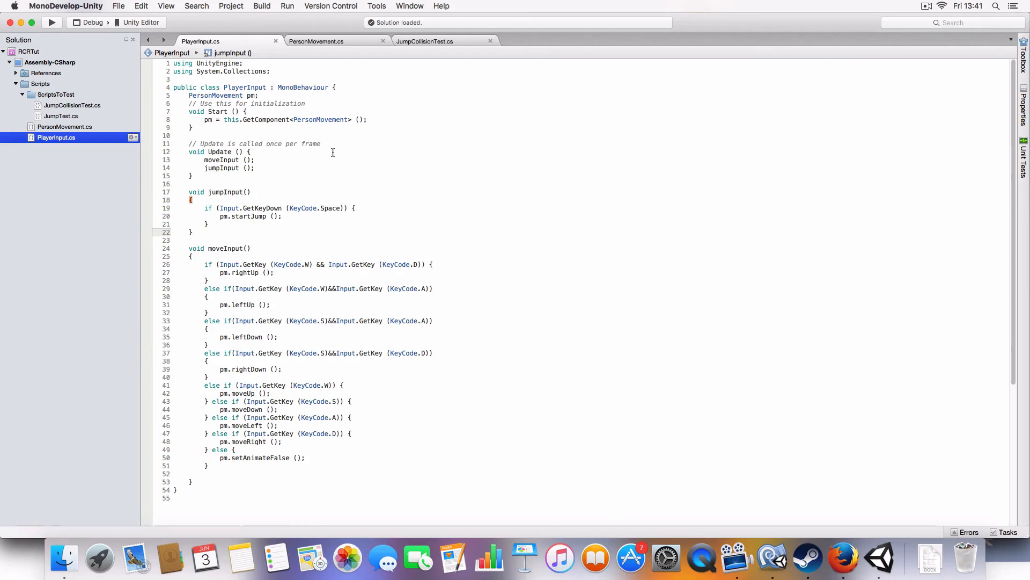
click(220, 191)
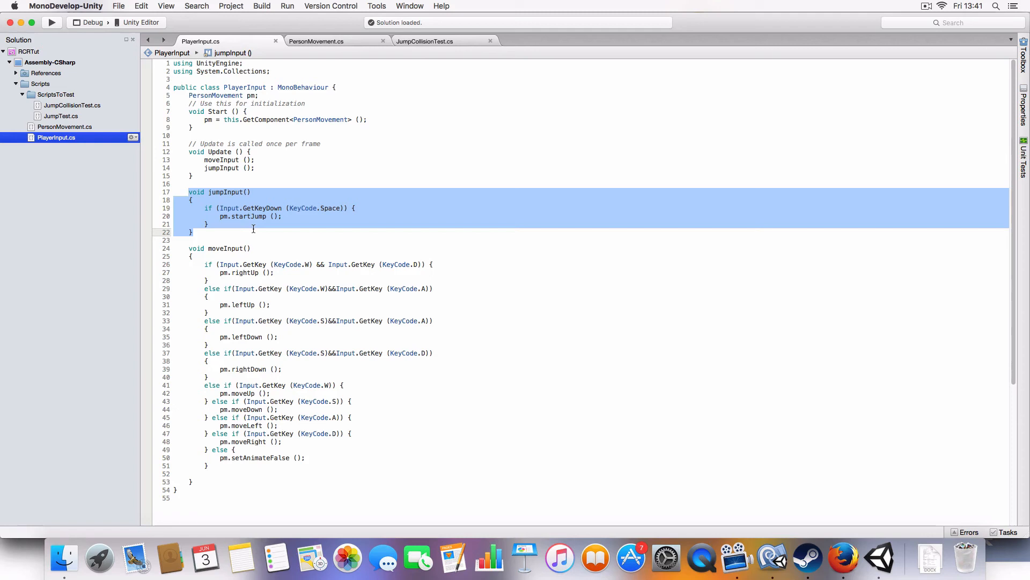
click(316, 42)
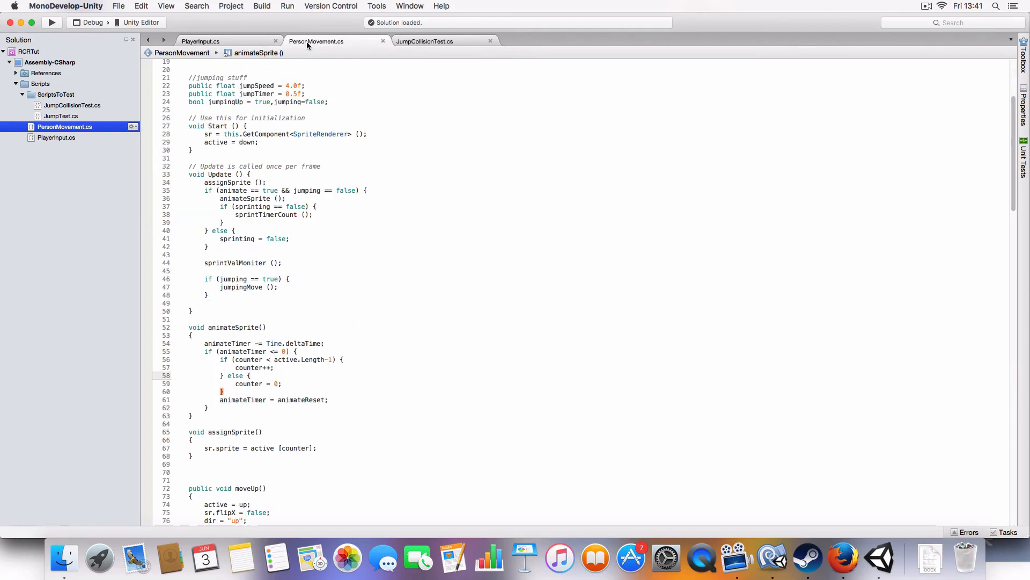
click(259, 142)
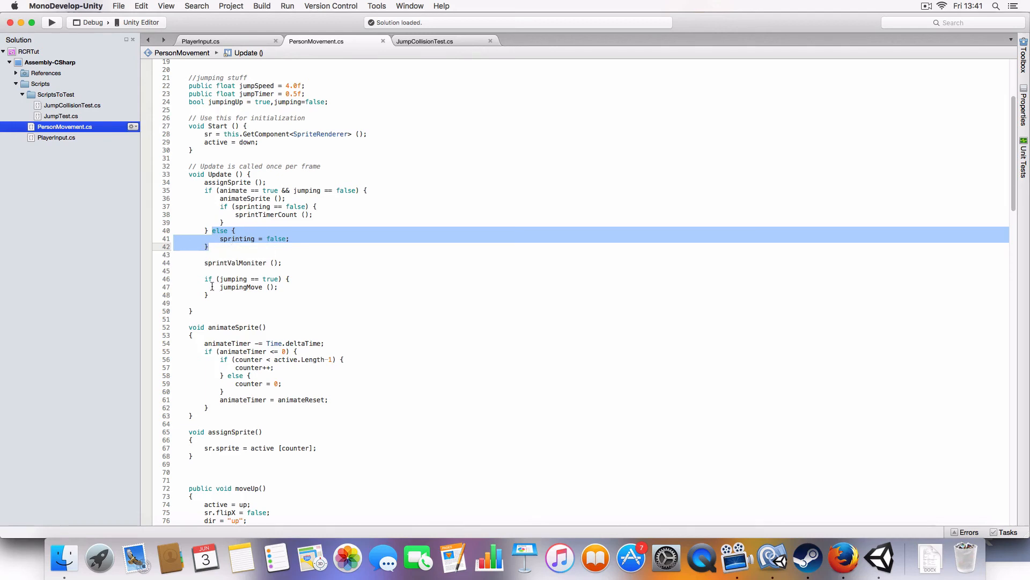
click(243, 263)
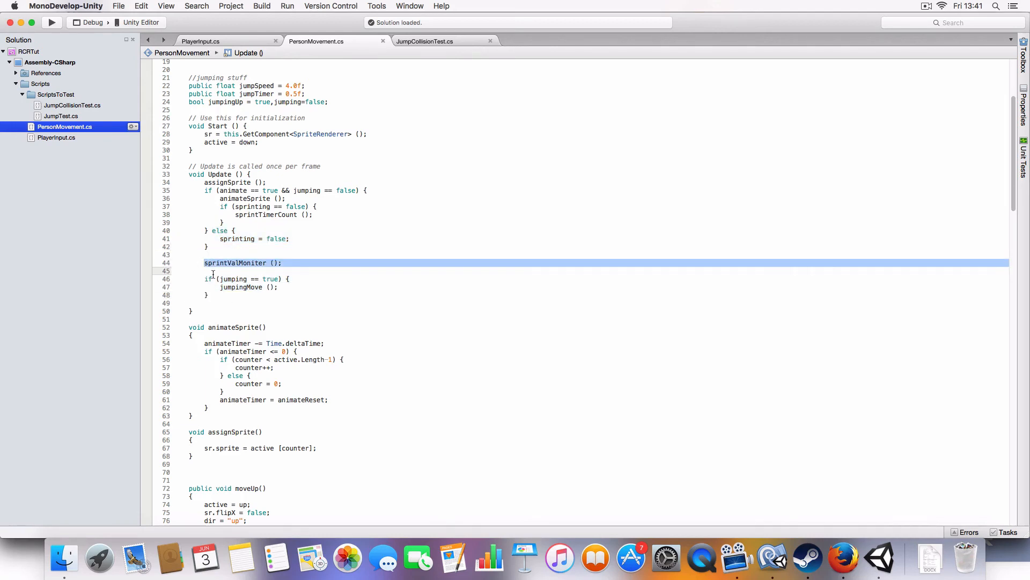
scroll(down, 3)
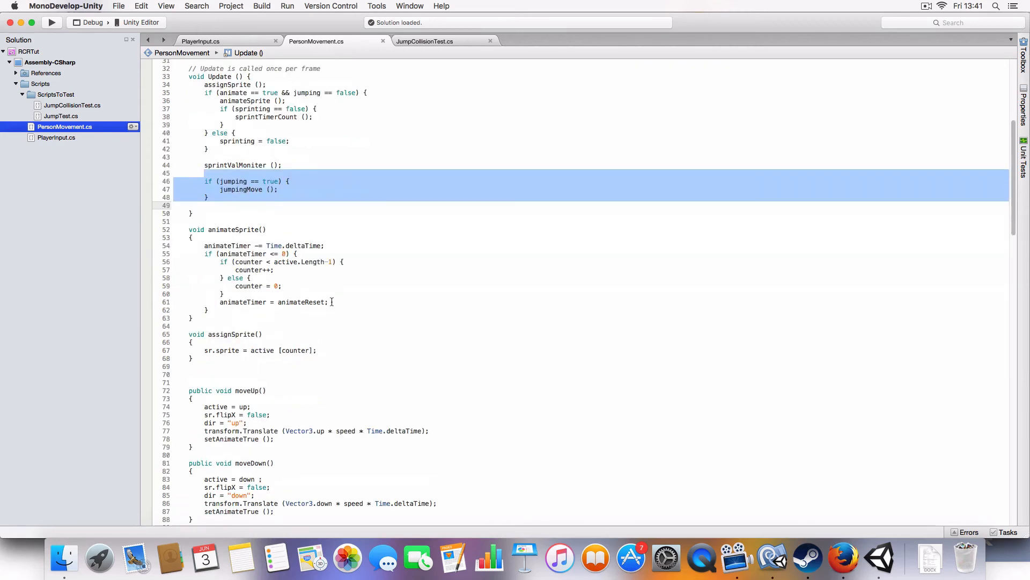
scroll(down, 3)
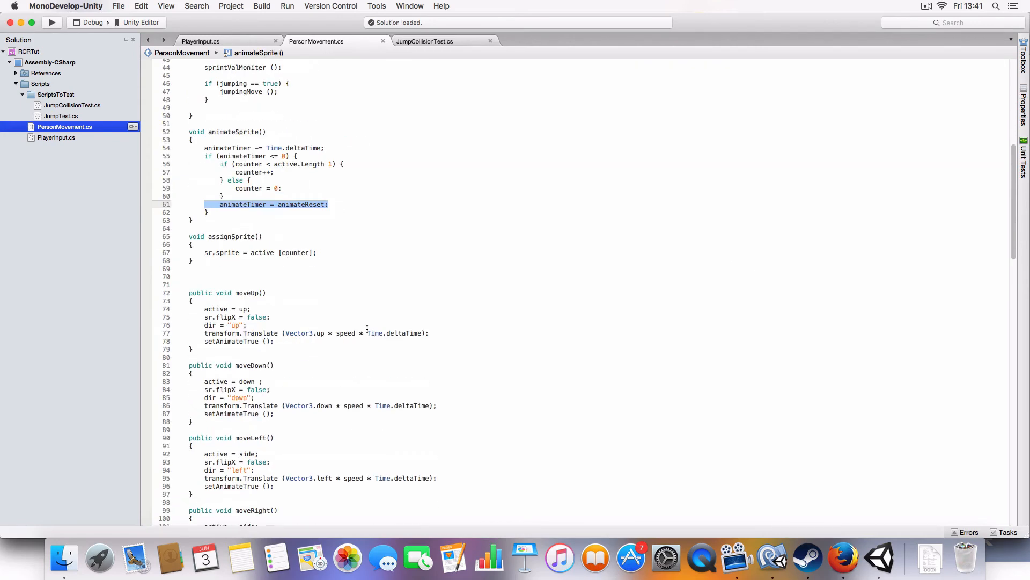
scroll(down, 3)
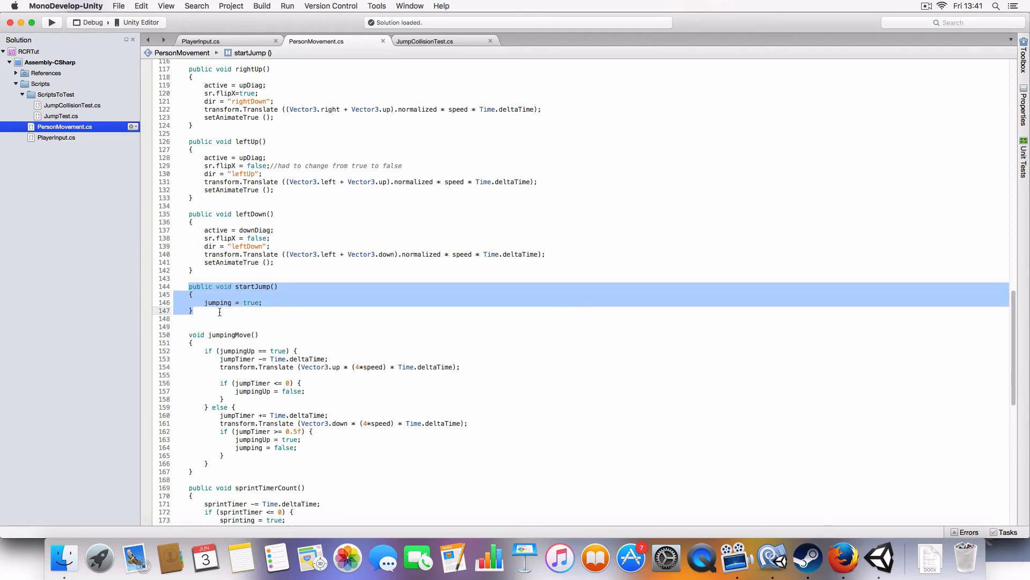
mouse_move(338, 301)
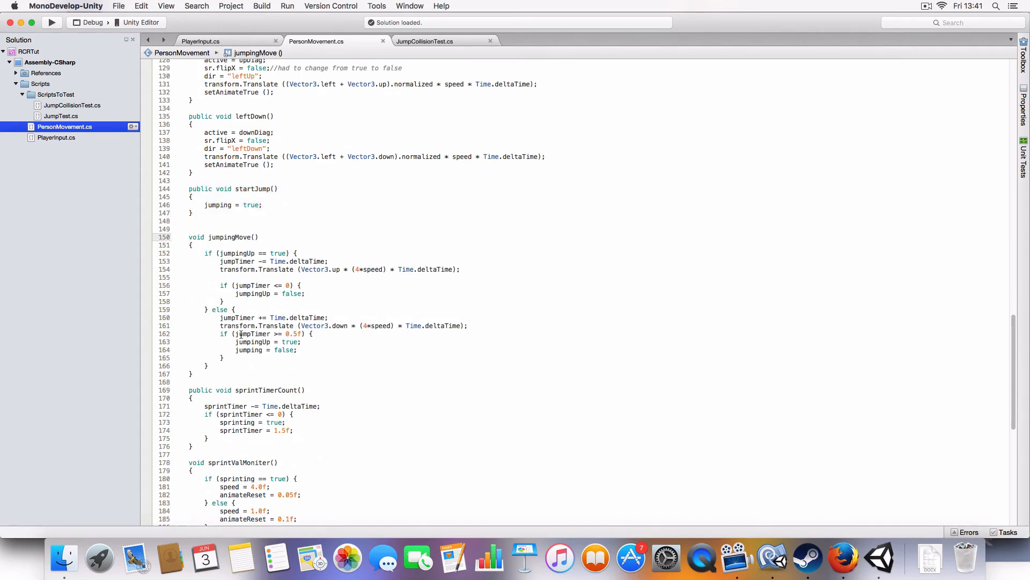
mouse_move(319, 246)
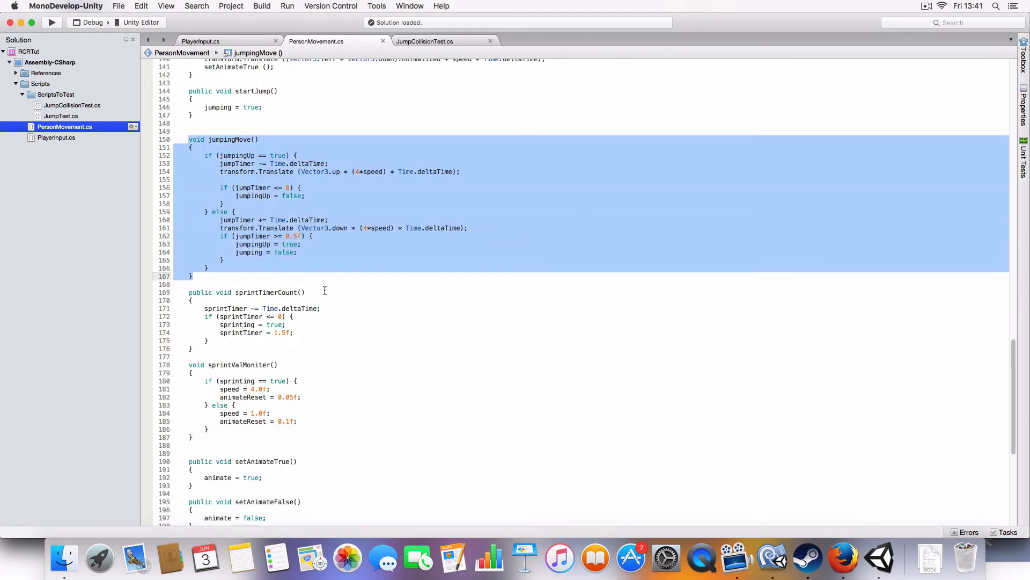
click(217, 343)
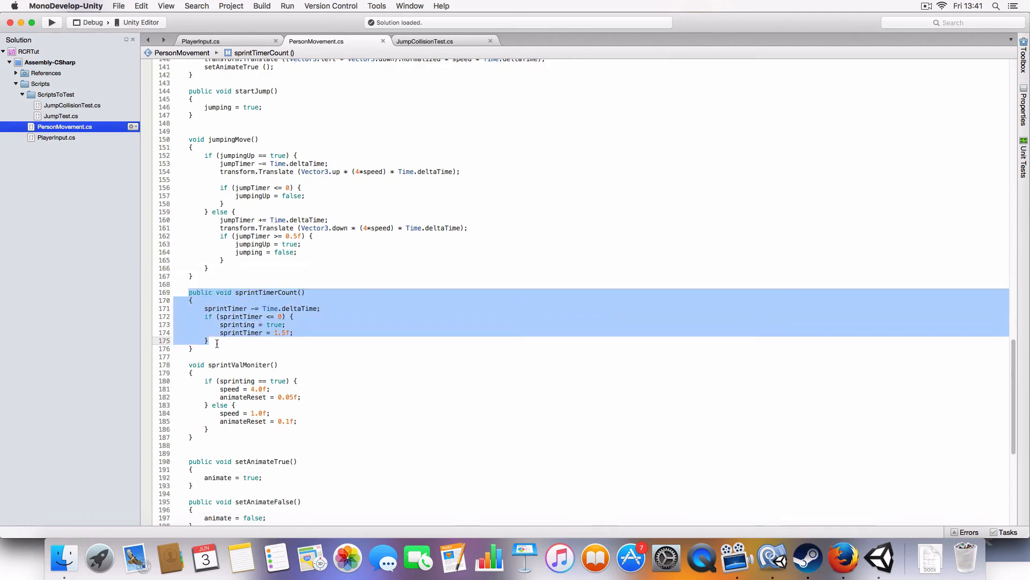
mouse_move(236, 316)
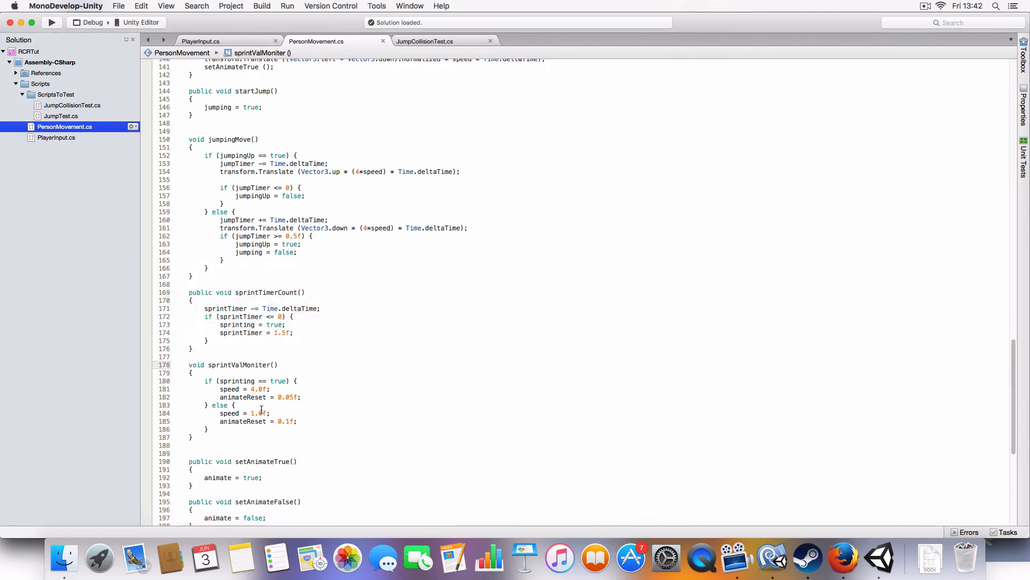
scroll(down, 3)
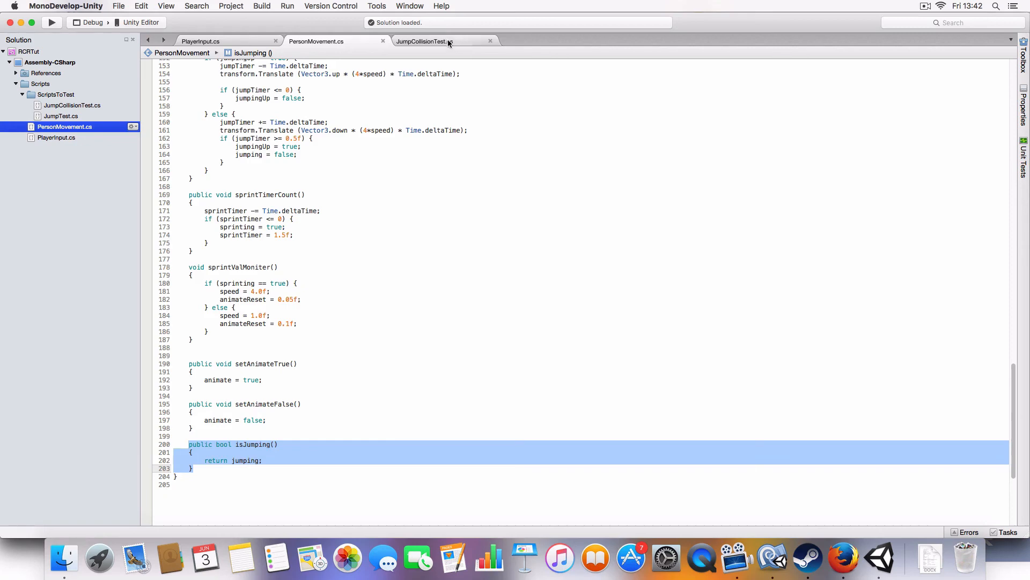
Bring JumpCollisionTest back up with its trigger and collision methods
click(425, 41)
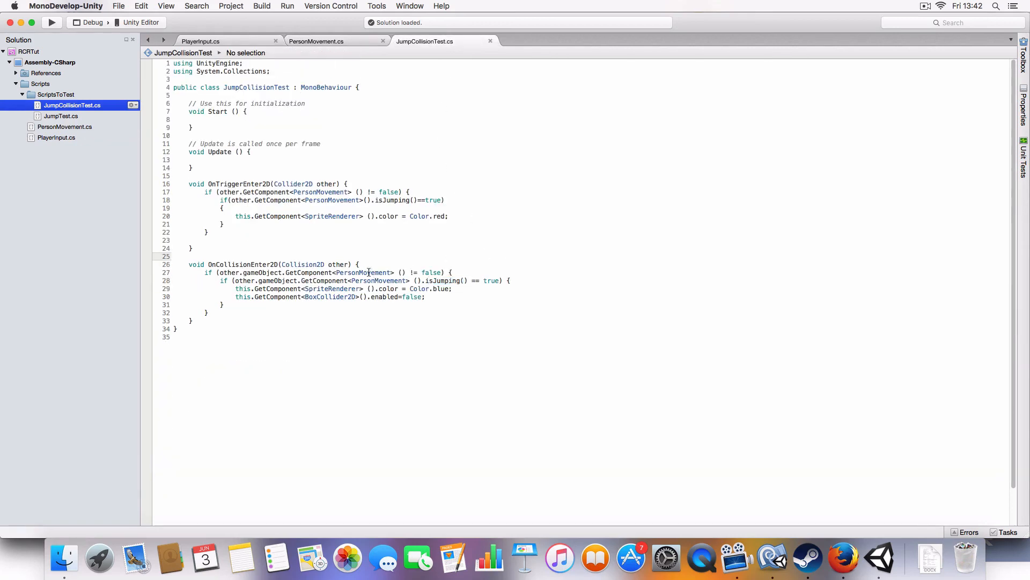
mouse_move(366, 164)
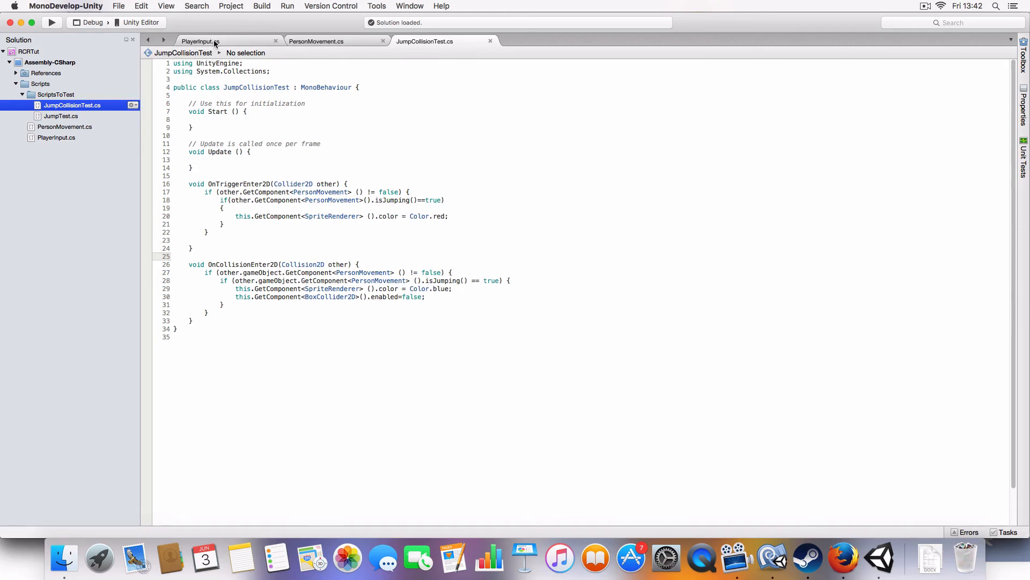
mouse_move(843, 559)
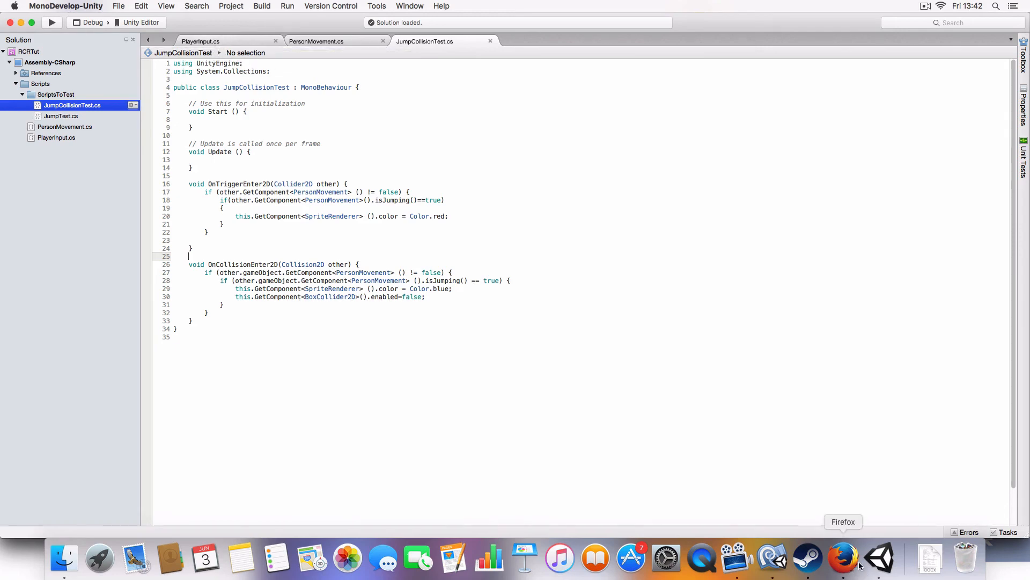